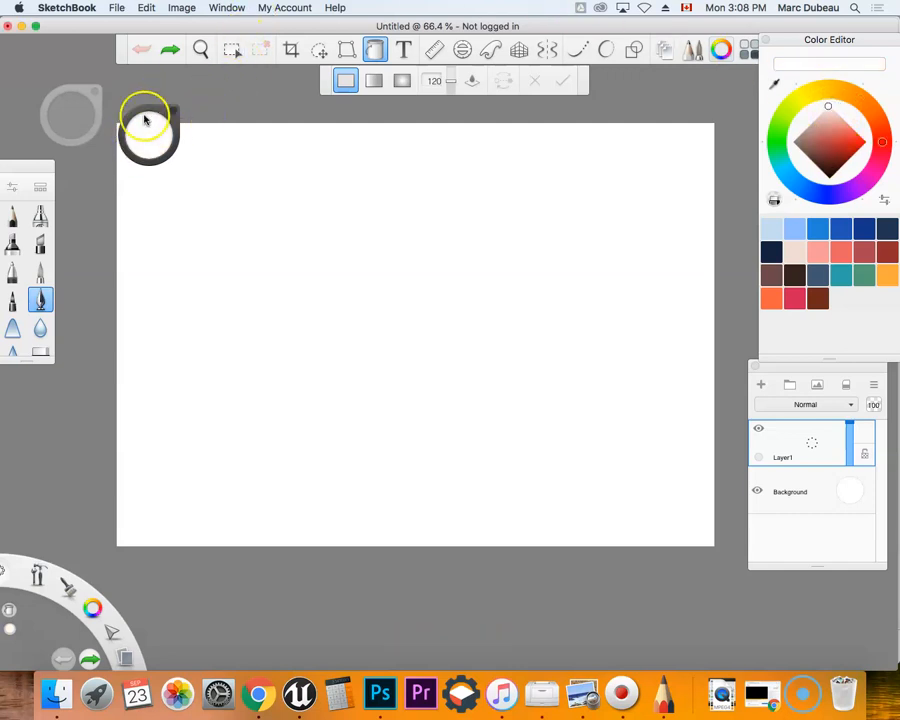
- Adjust the brush size and choose black as the brush colour
drag(148, 120, 148, 180)
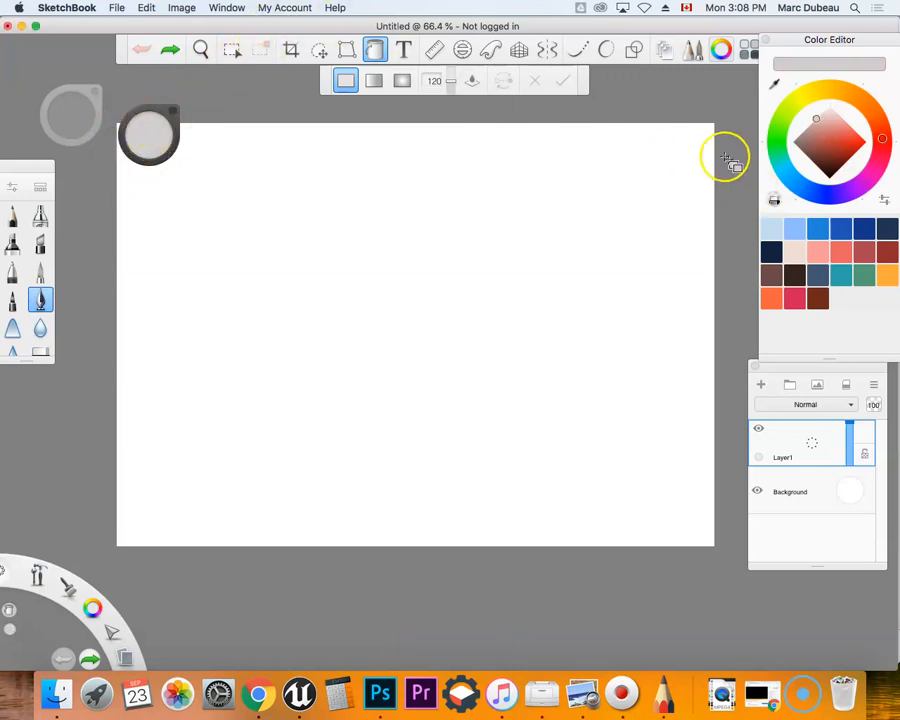
click(226, 8)
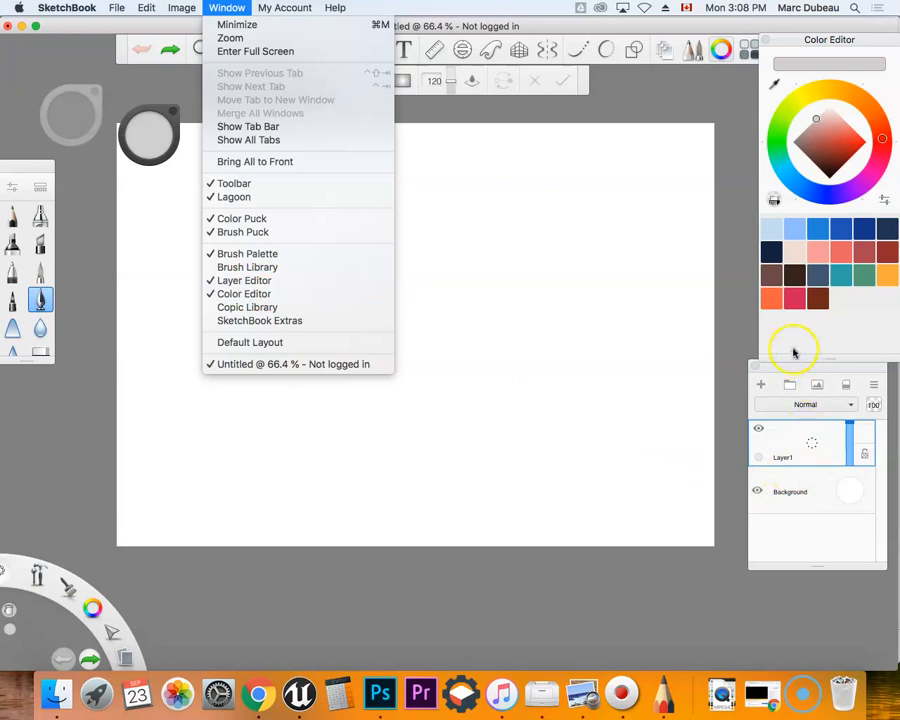
mouse_move(188, 104)
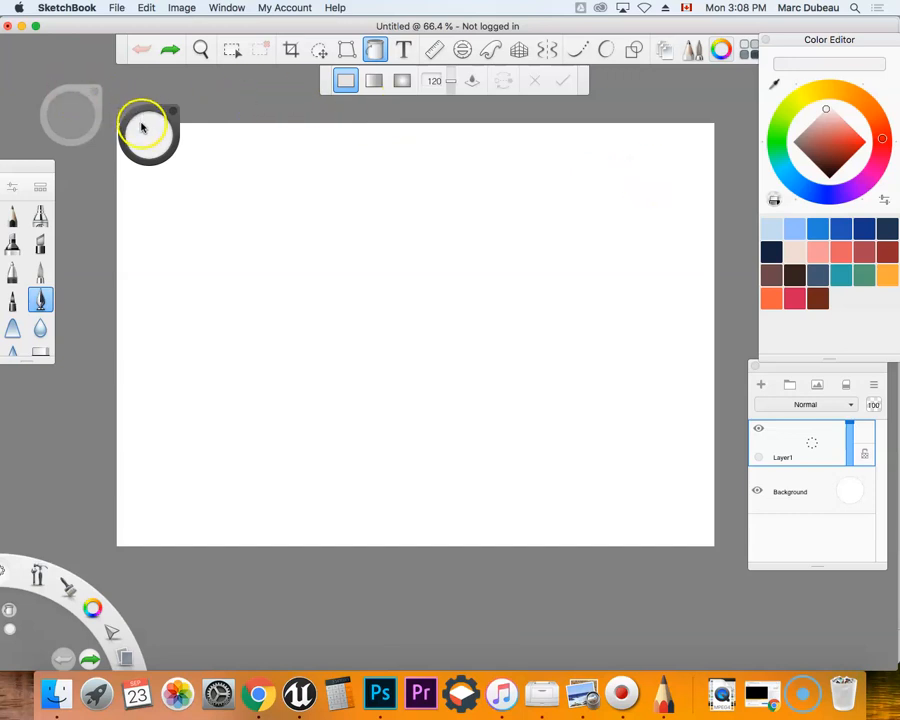
click(850, 144)
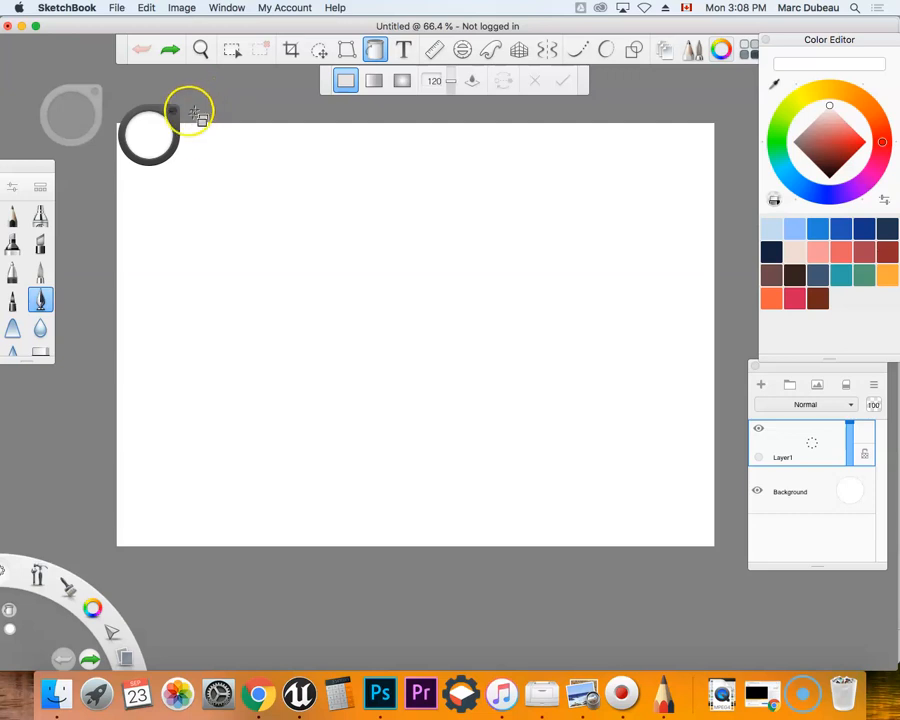
mouse_move(252, 188)
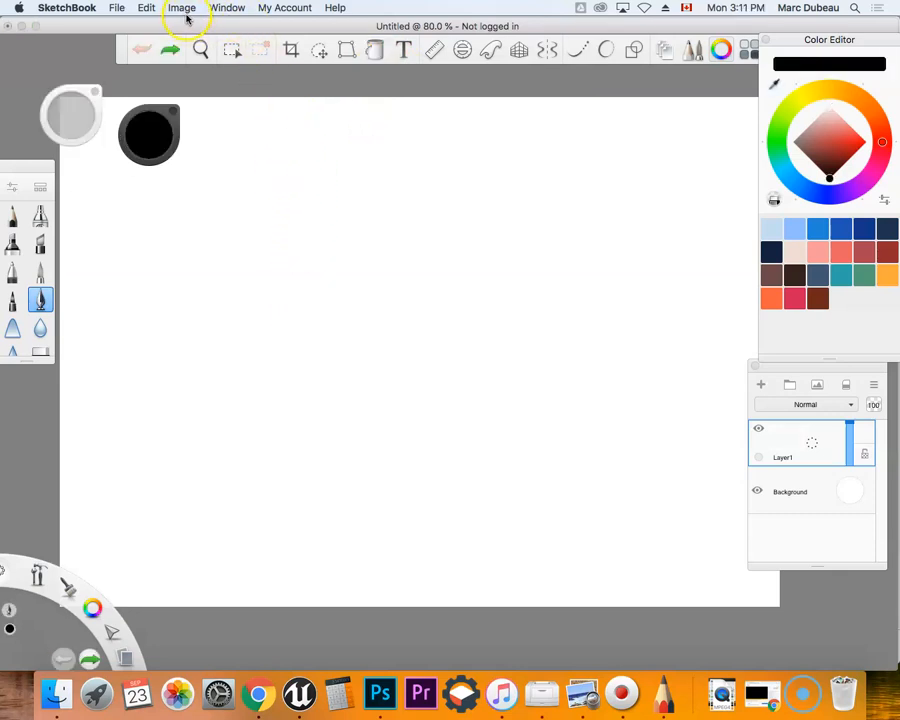
- Browse the Image and Edit menus, ending with the Image menu shown
click(180, 8)
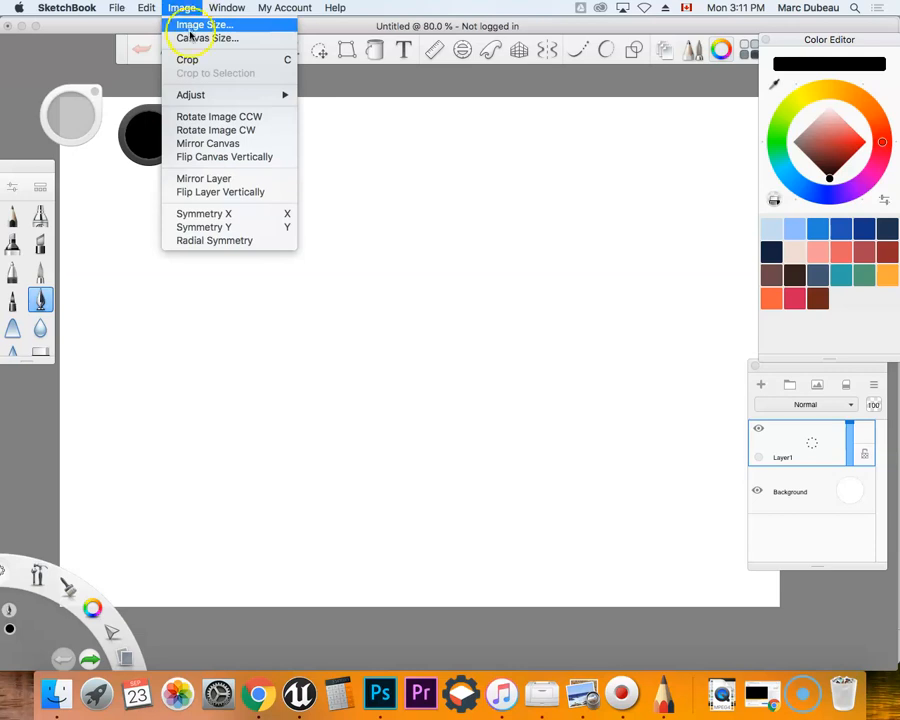
click(146, 8)
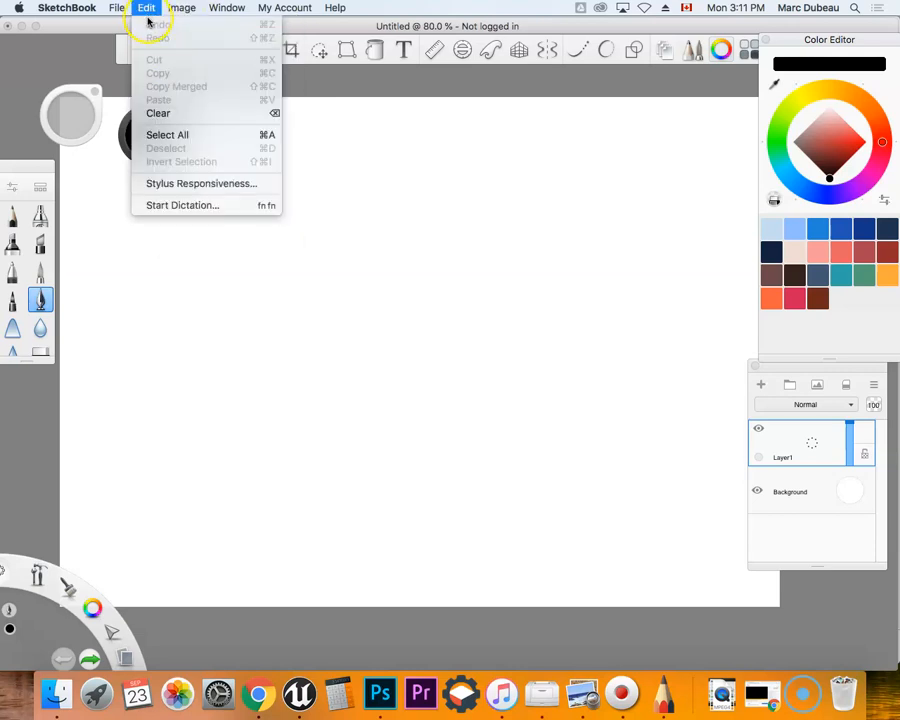
click(180, 8)
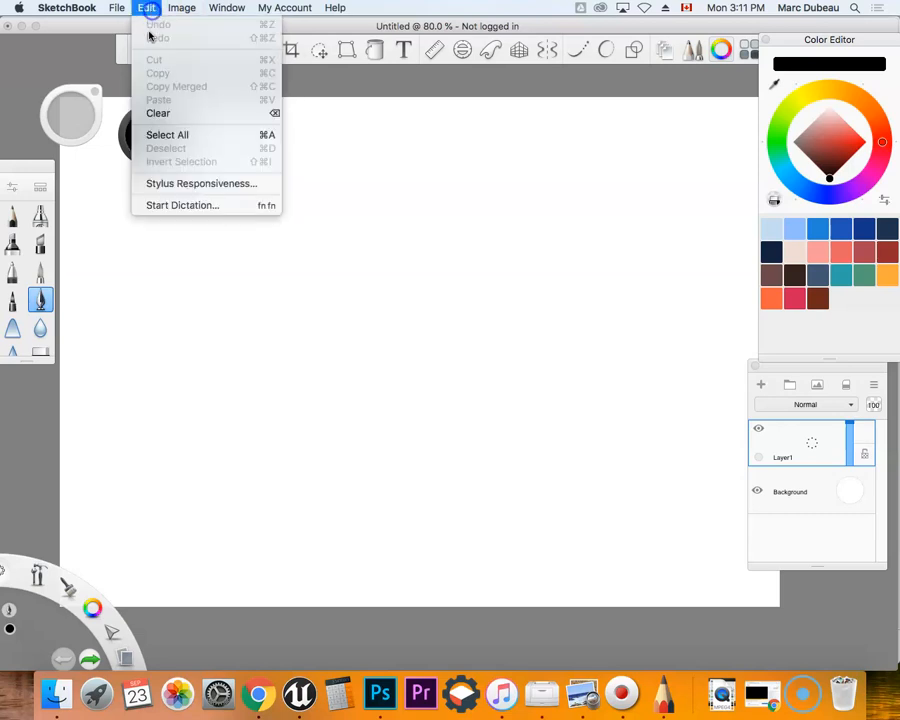
click(200, 184)
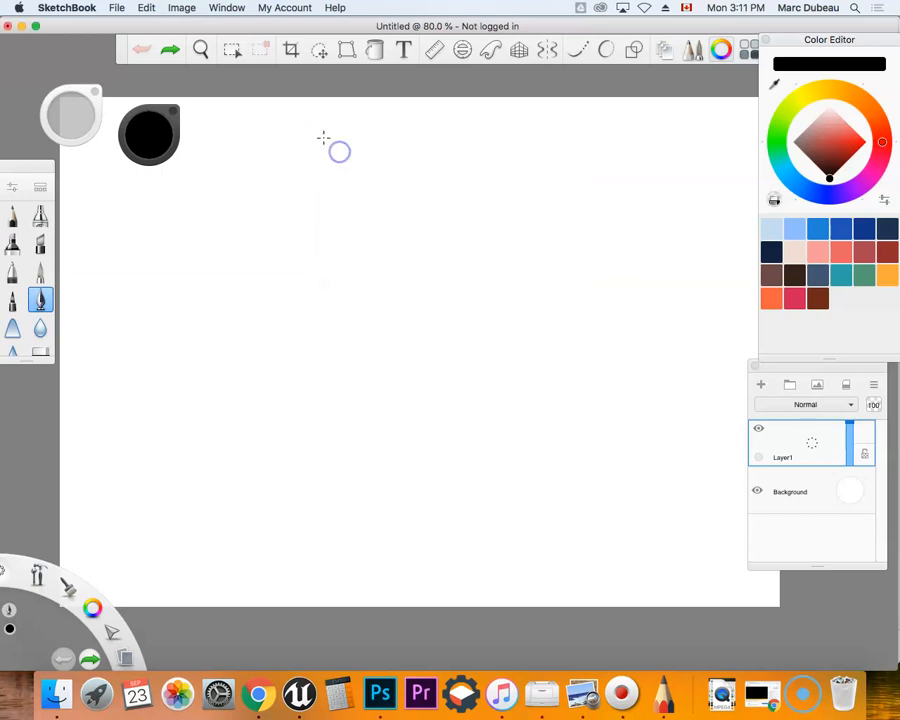
click(146, 8)
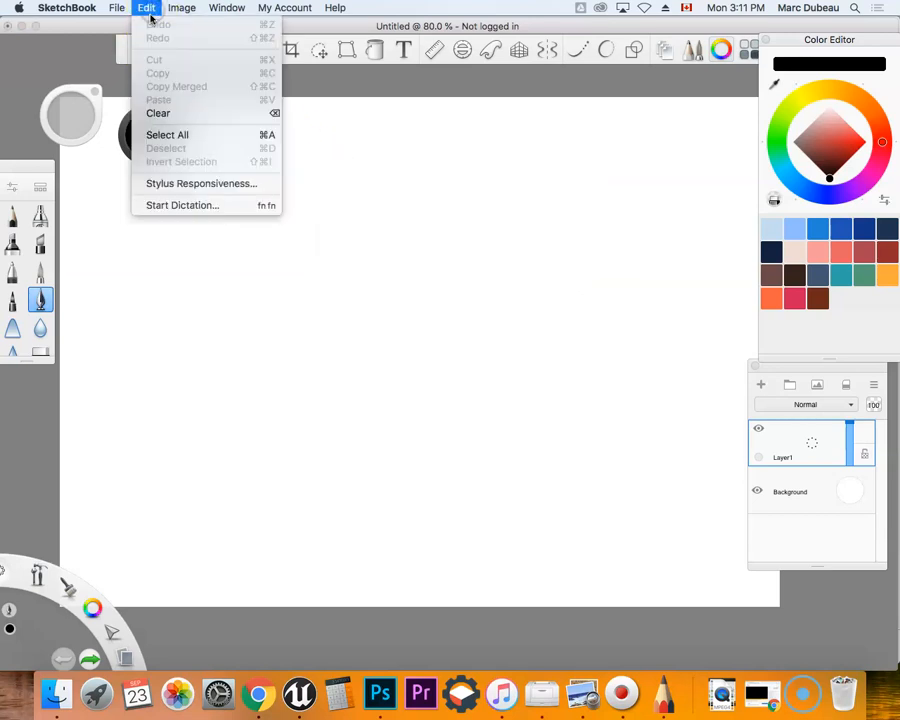
click(180, 8)
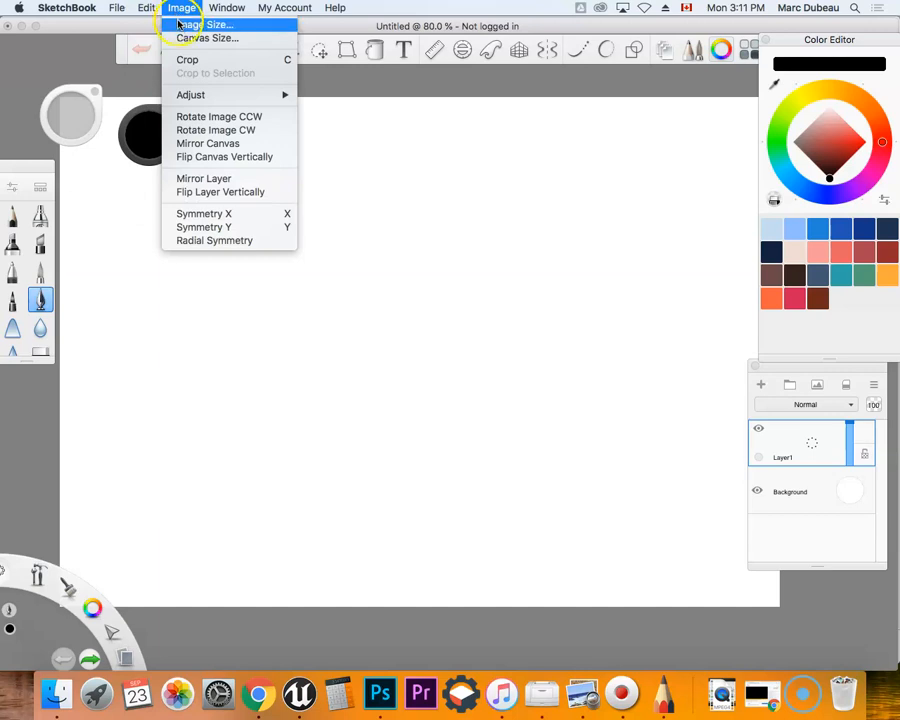
- Set Image Size to 11 by 8.5 inches (1100 × 850 px) with Keep proportions off
click(218, 24)
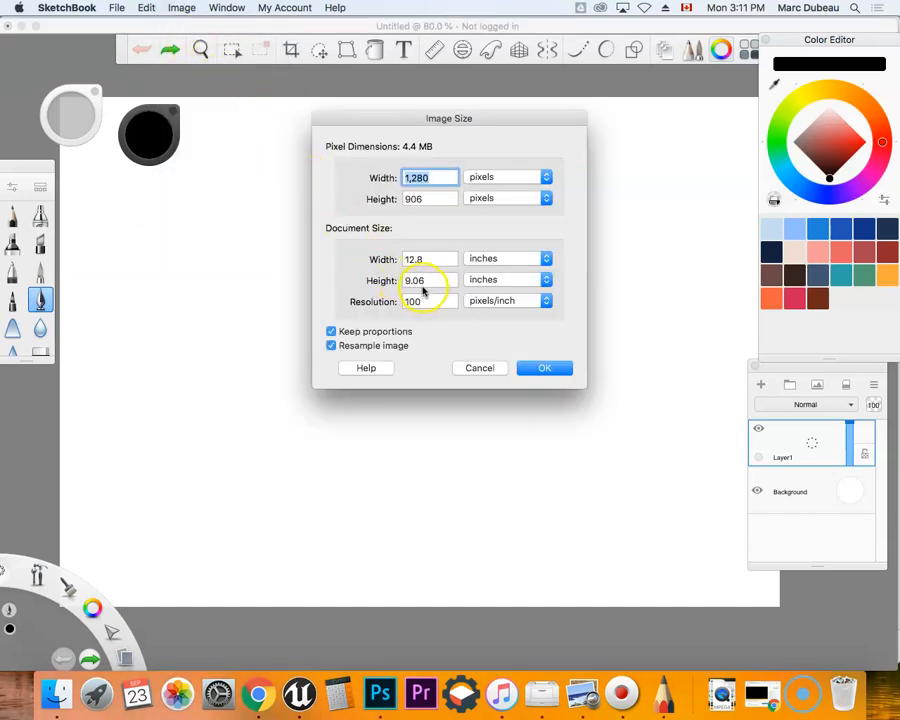
click(430, 258)
text(11)
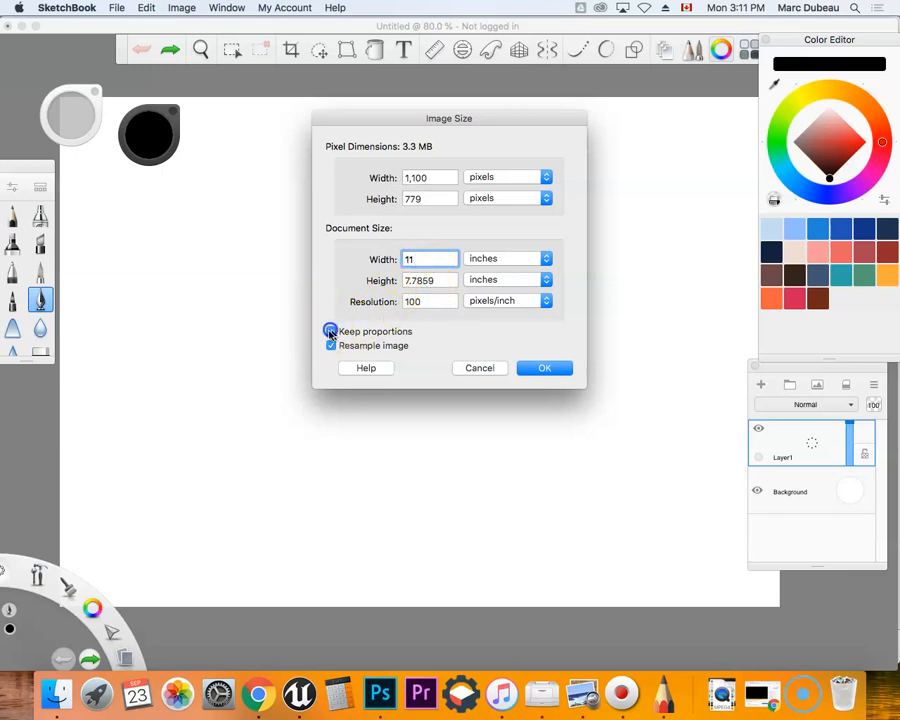
click(332, 332)
text(8.5)
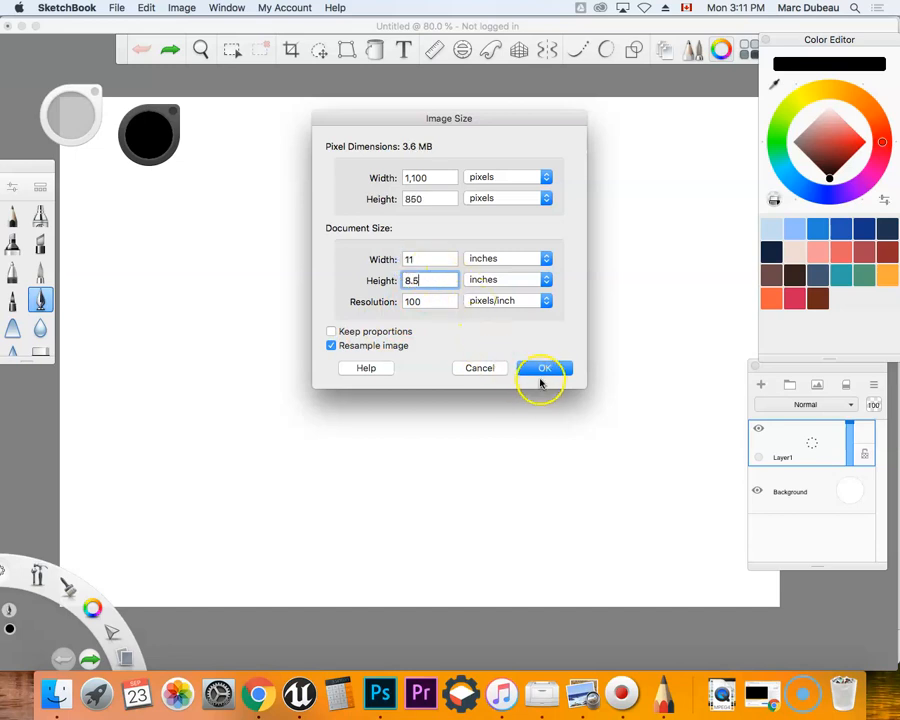
click(544, 368)
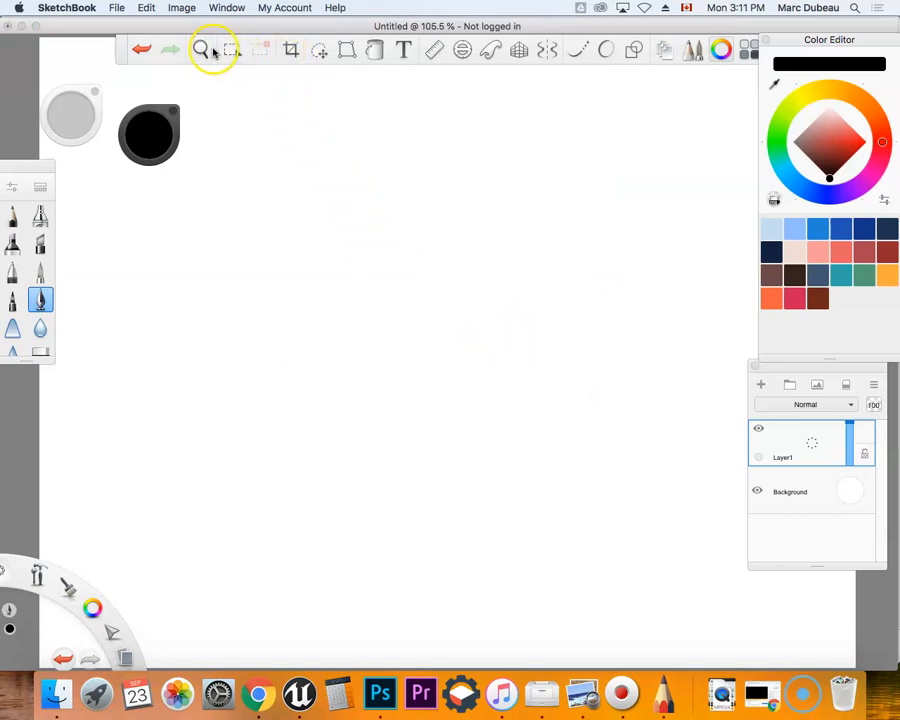
- Rotate the canvas clockwise to portrait and recentre it with the zoom controls
click(200, 50)
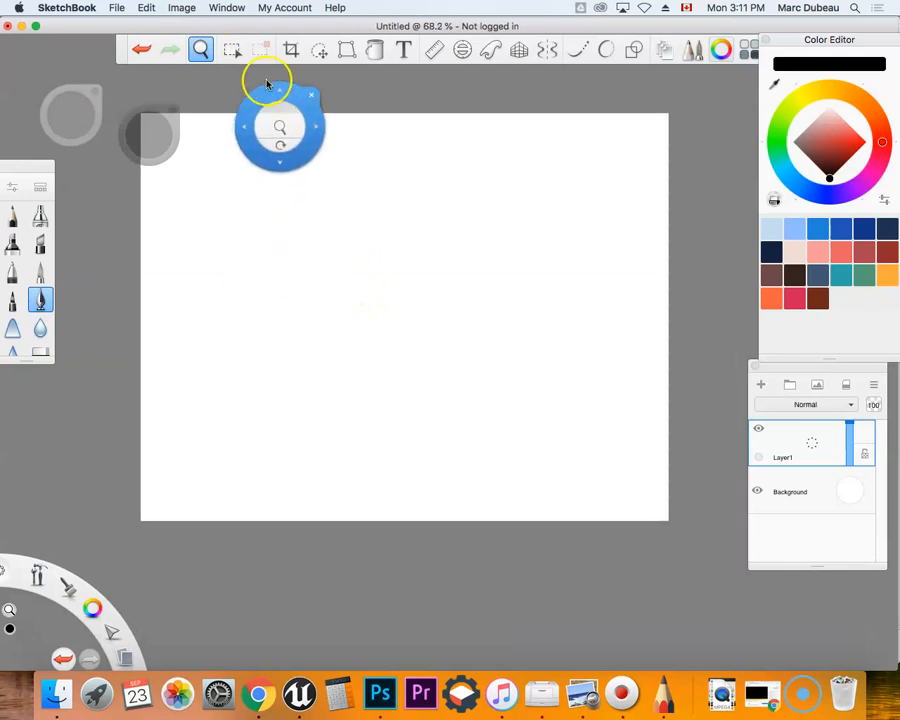
click(180, 8)
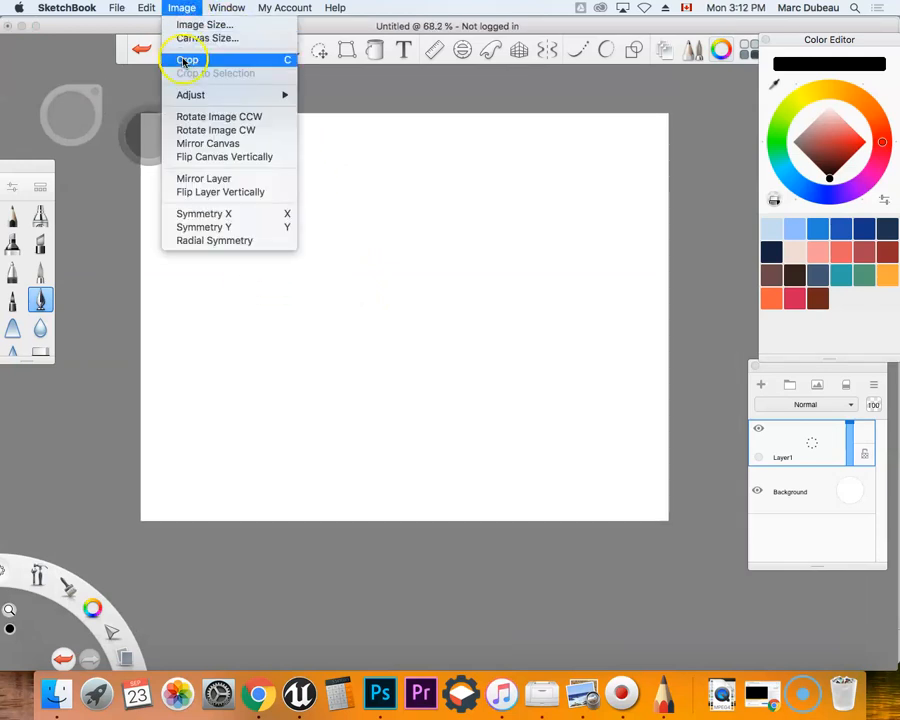
mouse_move(190, 94)
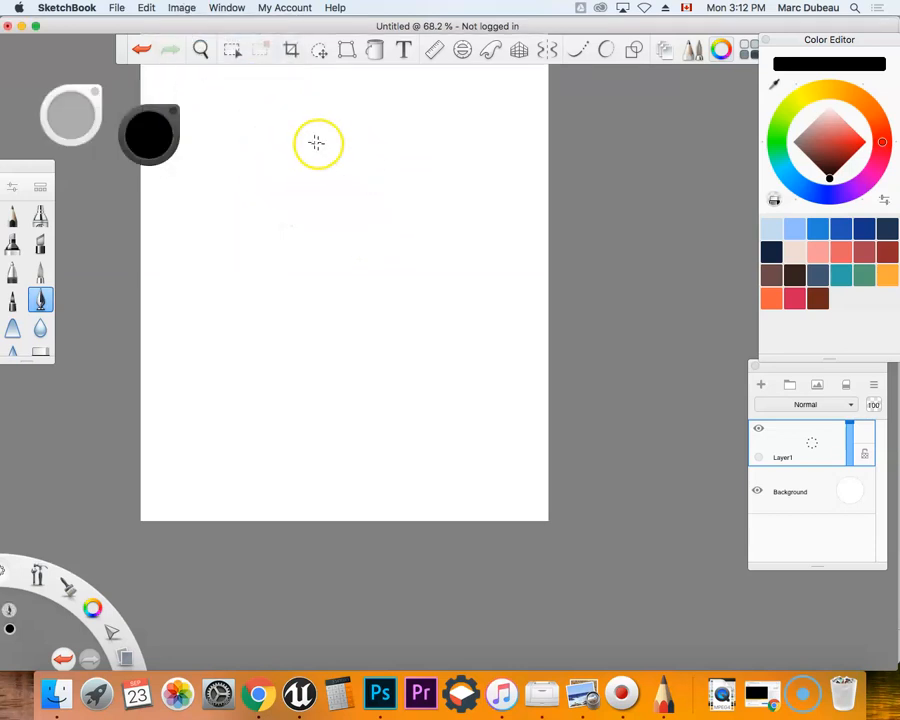
mouse_move(112, 78)
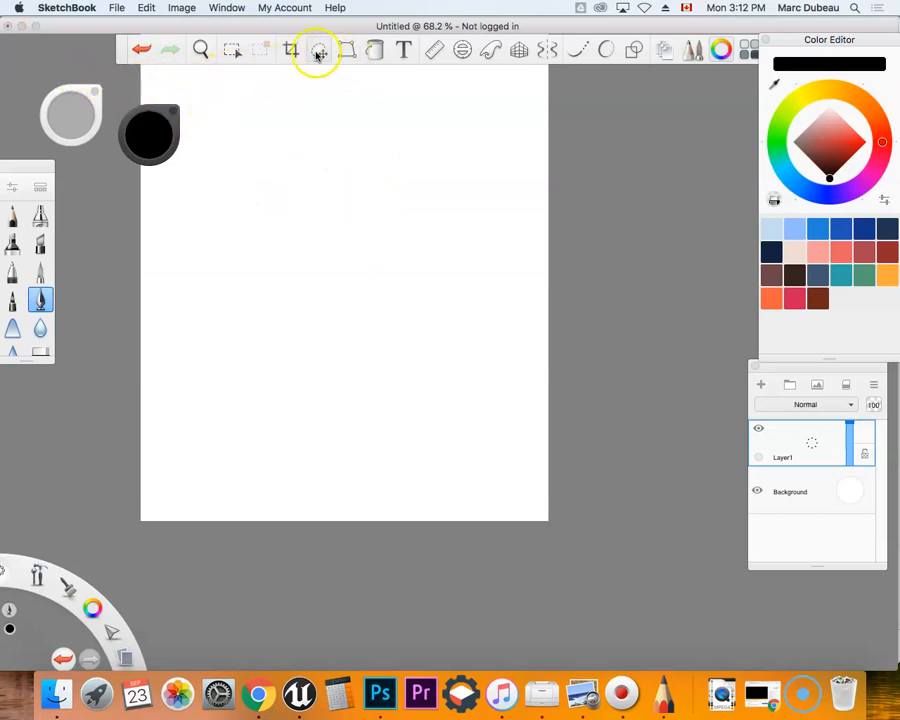
click(200, 48)
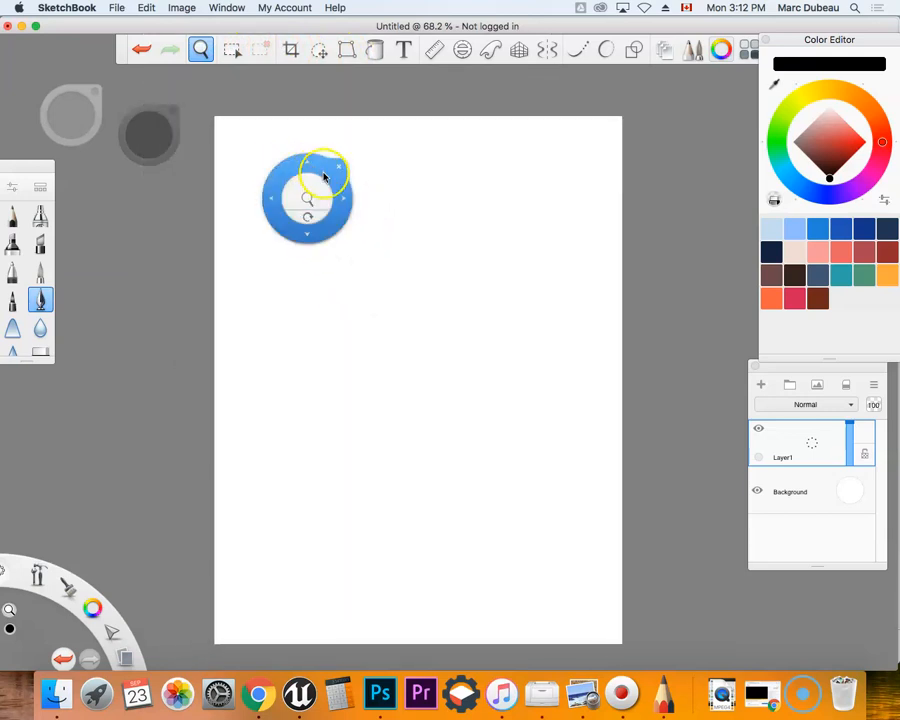
drag(308, 198, 344, 236)
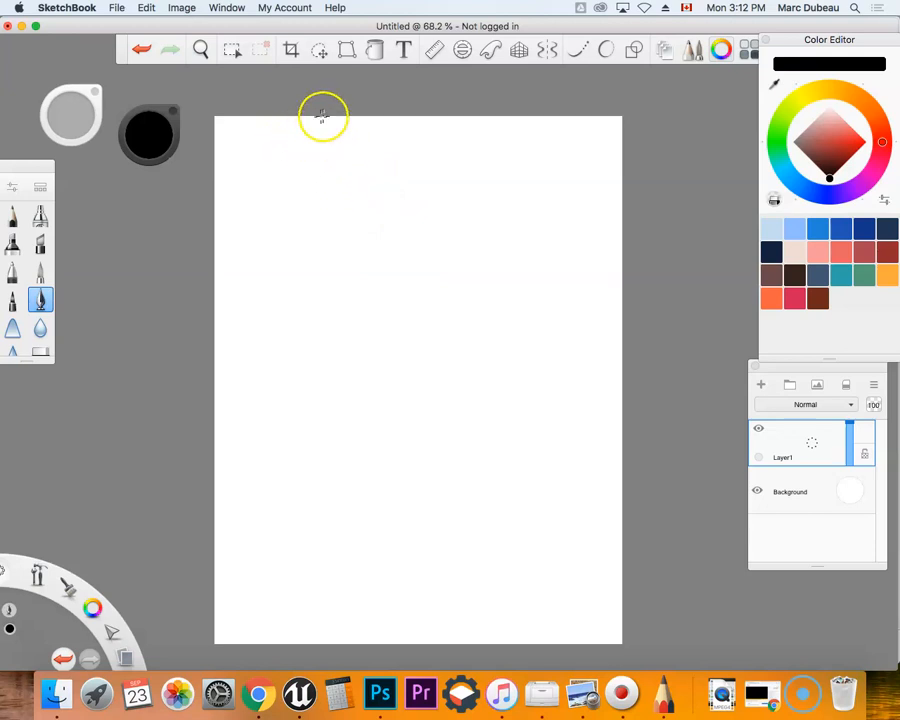
mouse_move(116, 176)
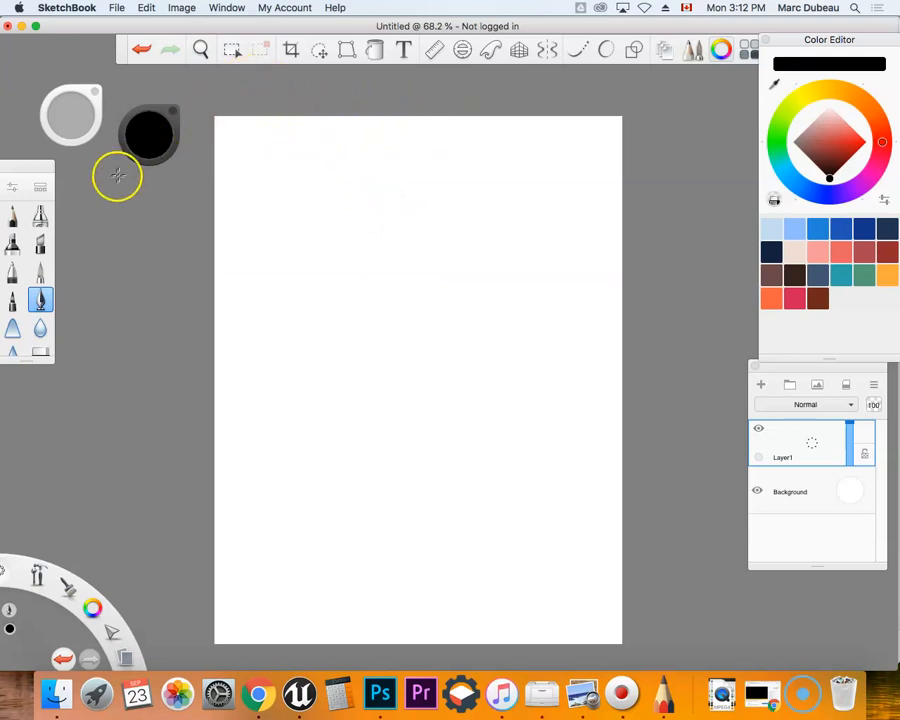
mouse_move(318, 158)
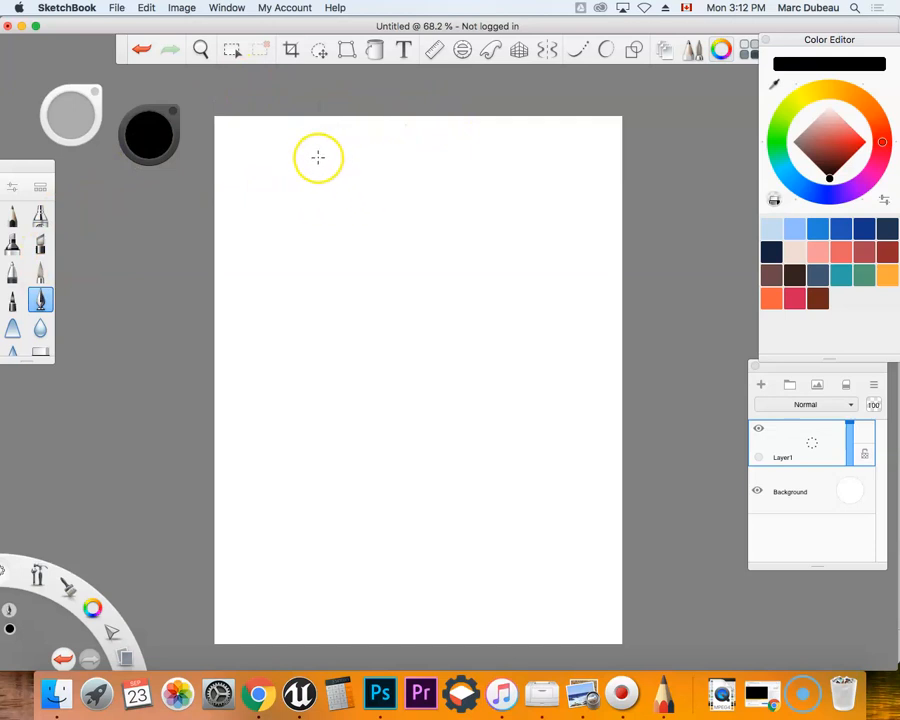
- Freehand a rough black rectangle near the top of the page with the Inking Pen
drag(318, 156, 444, 176)
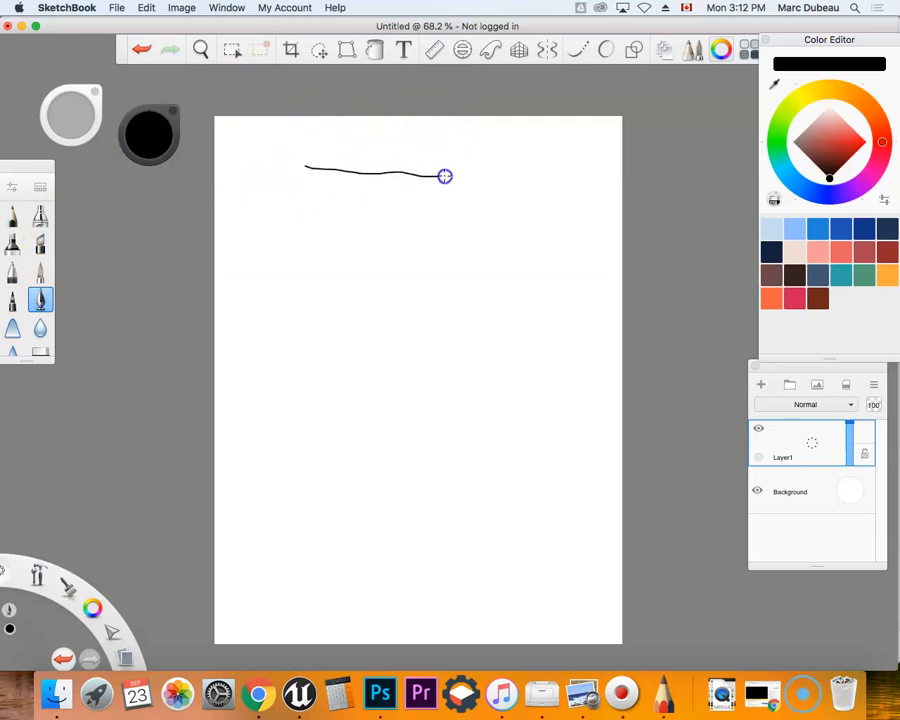
drag(444, 176, 440, 240)
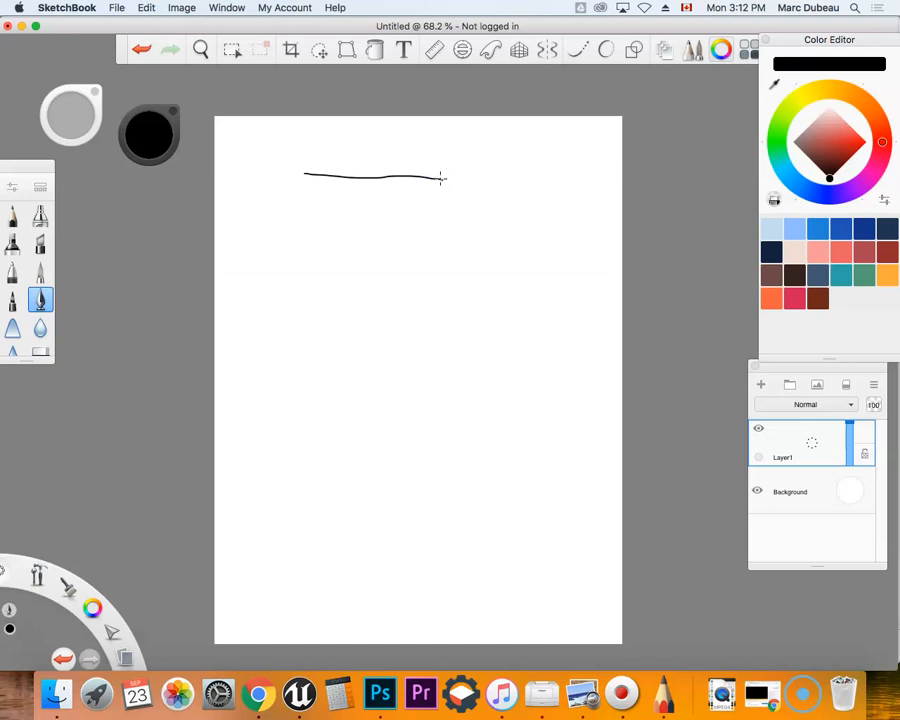
drag(440, 178, 428, 244)
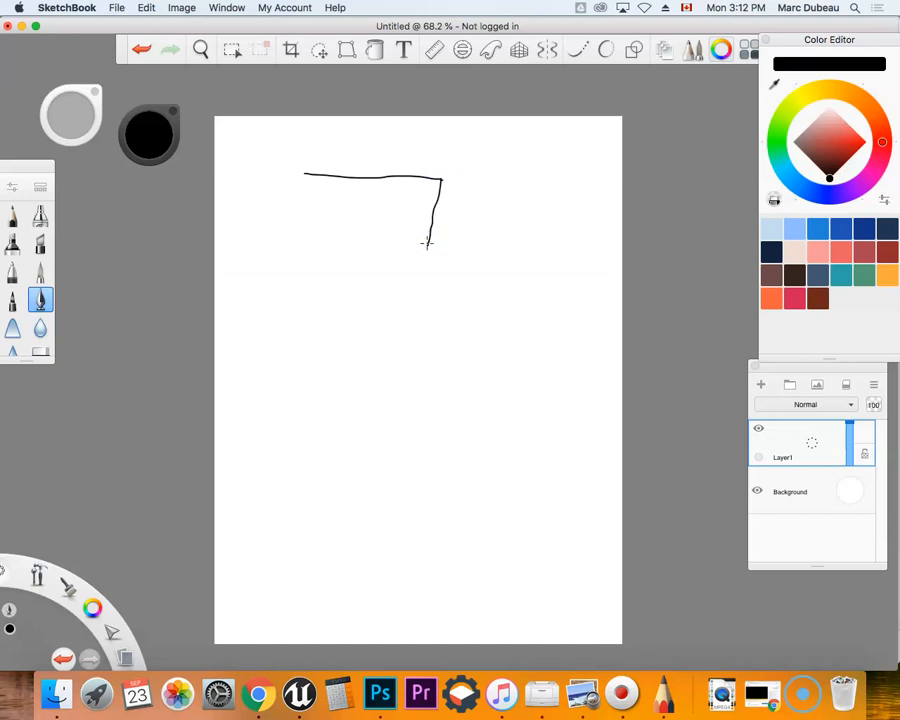
drag(430, 240, 304, 228)
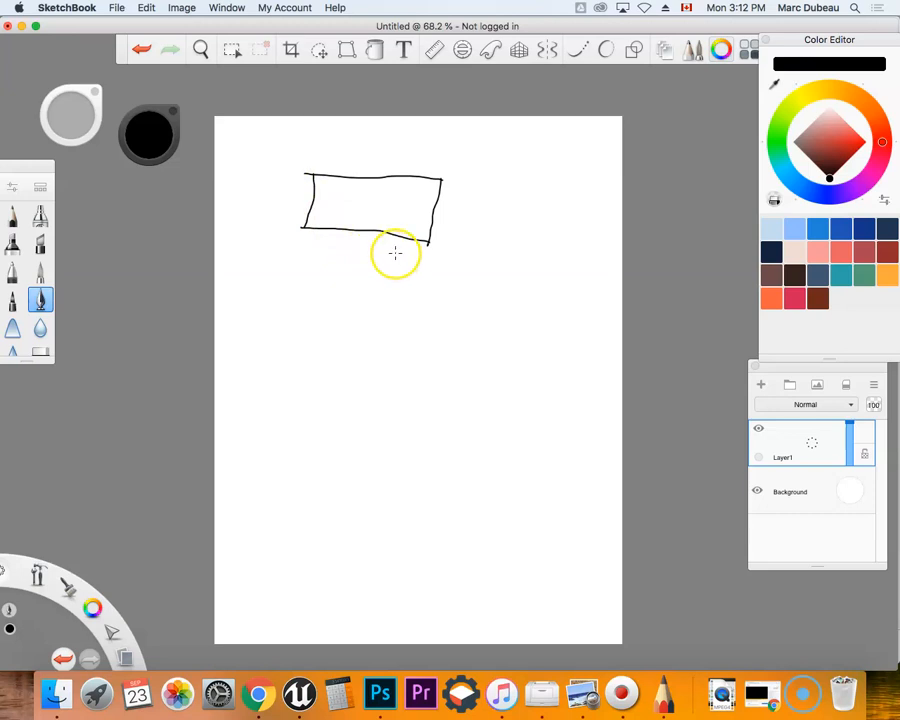
mouse_move(358, 92)
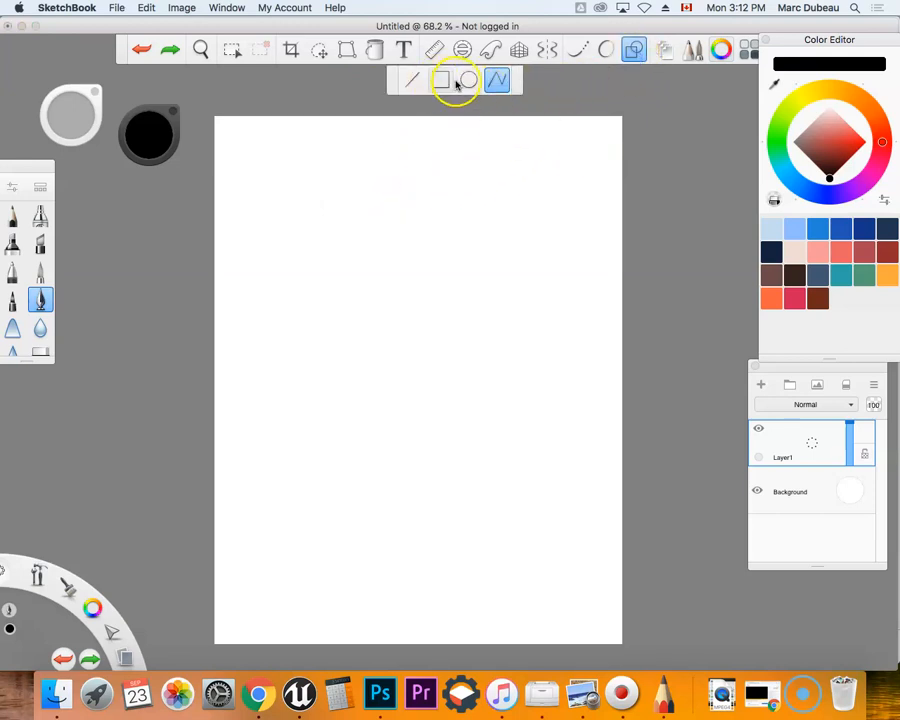
- Draw a crisp rectangle near the top of the page with the Rectangle style
click(440, 80)
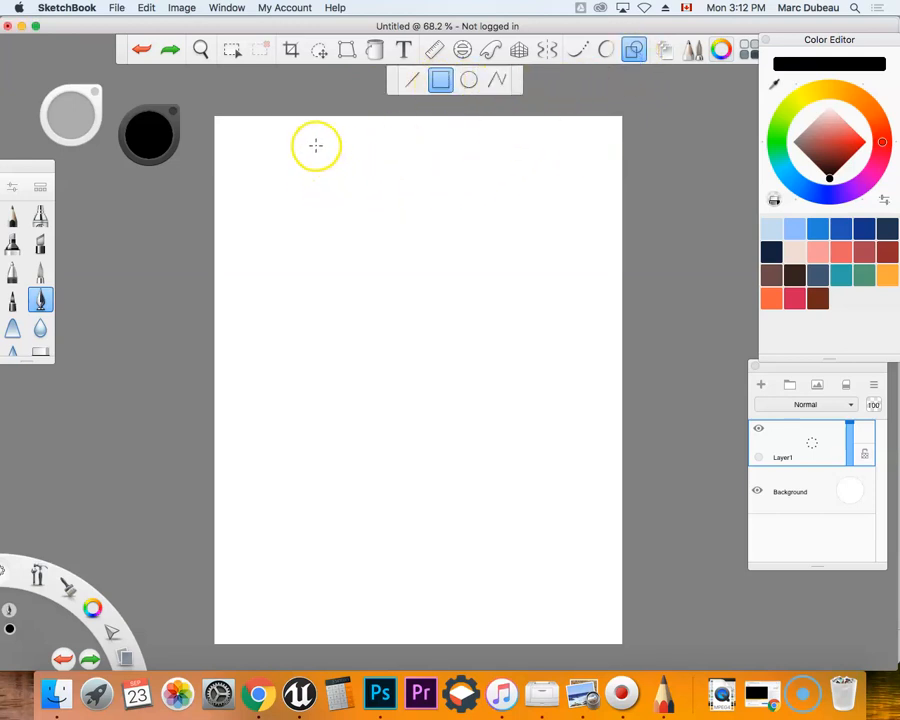
drag(316, 144, 504, 256)
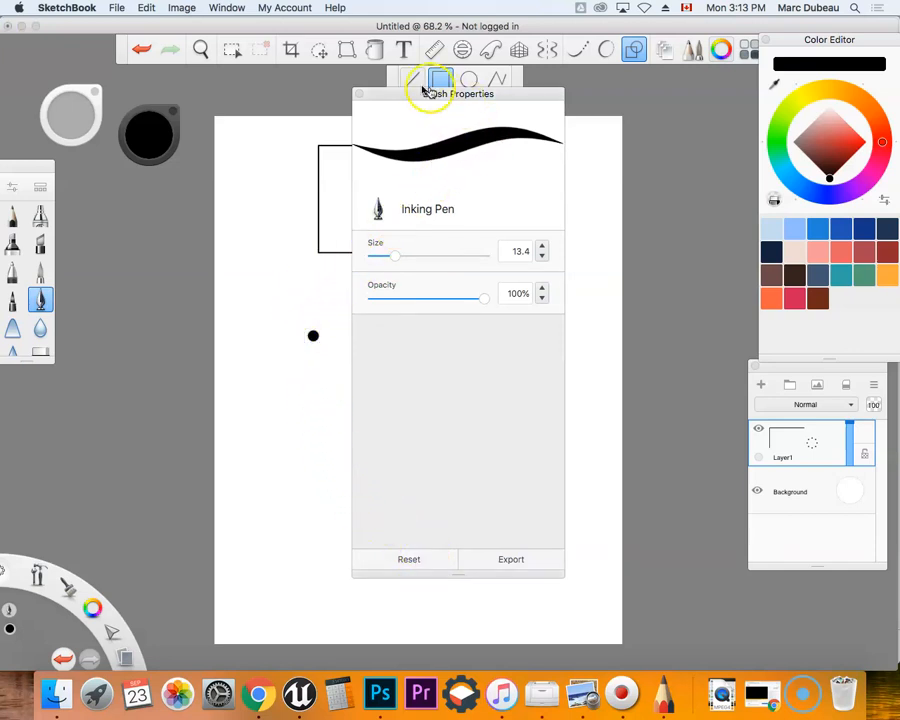
click(440, 80)
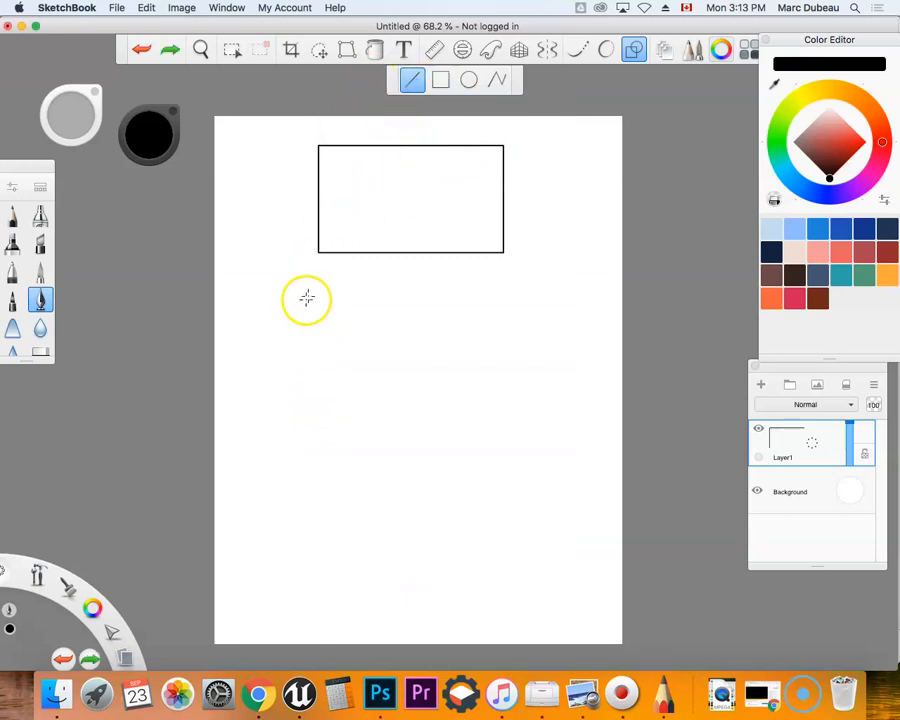
drag(320, 276, 320, 368)
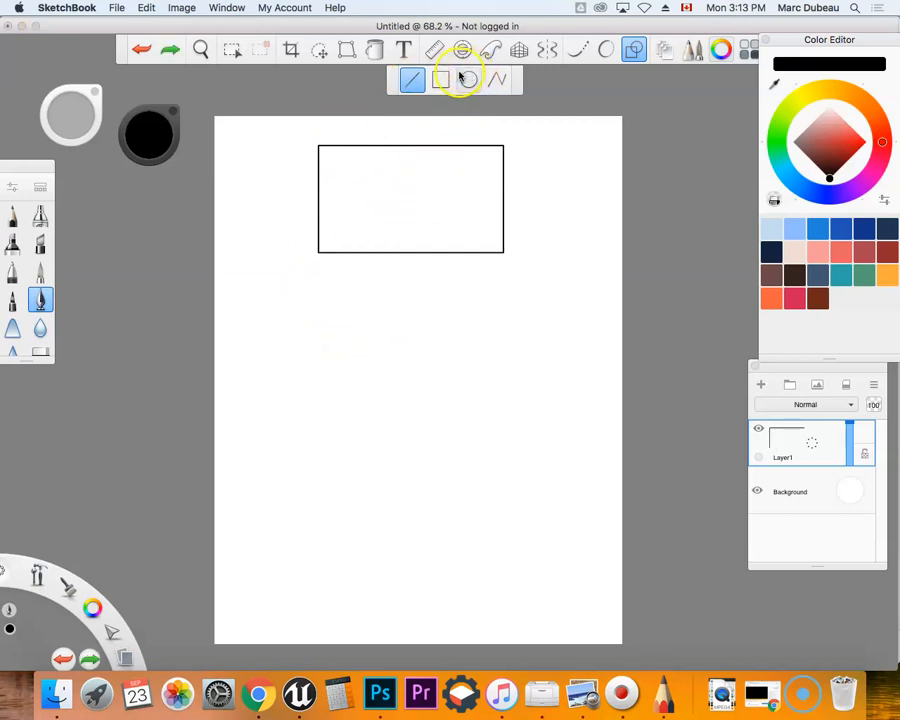
- Lower the brush size to about 3.6 in Brush Properties
drag(320, 288, 428, 360)
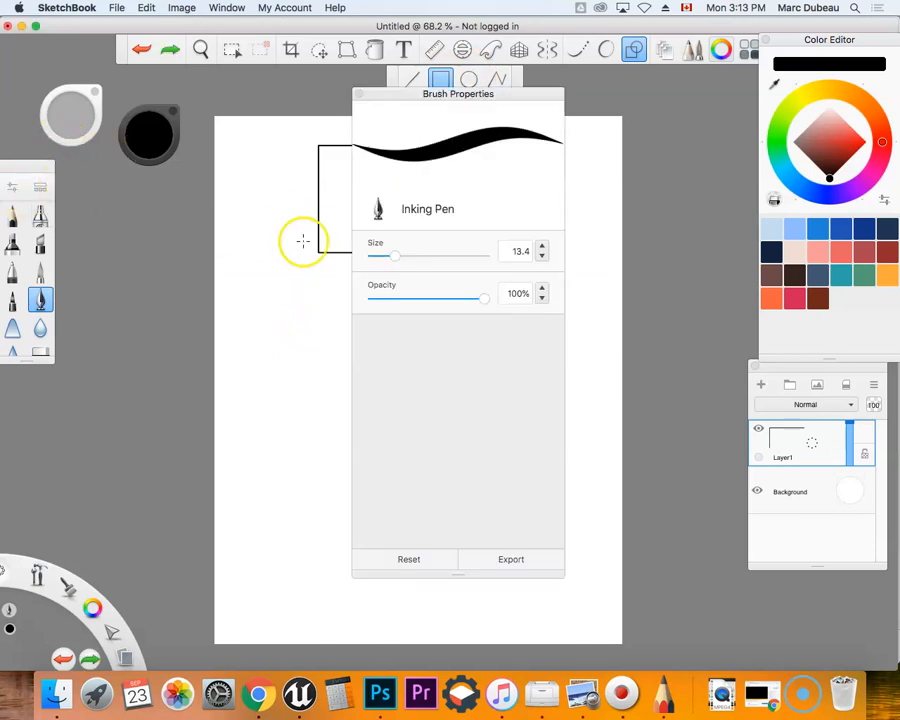
drag(392, 256, 372, 256)
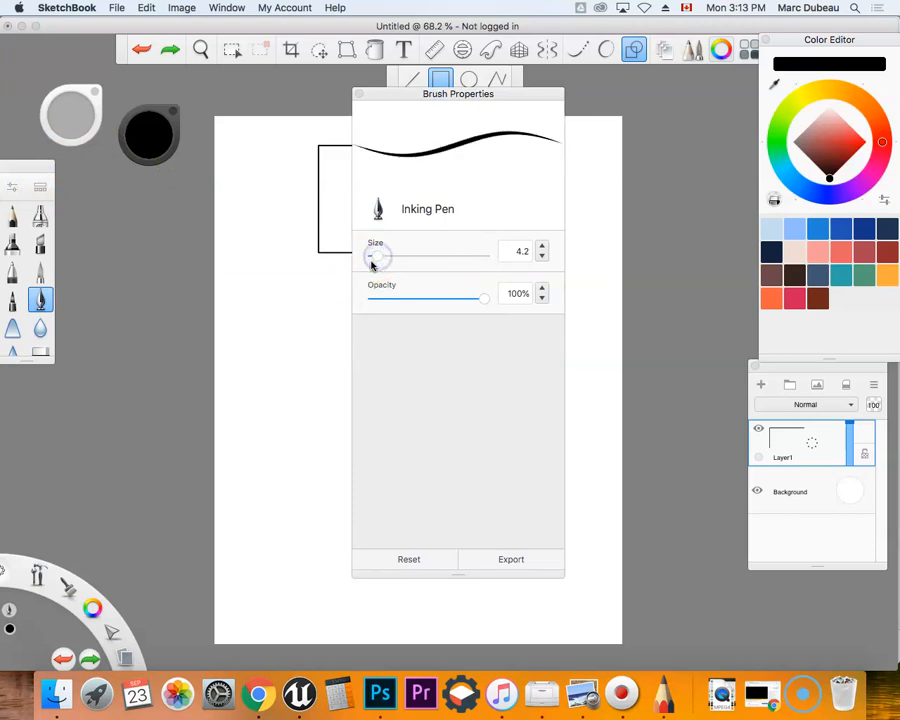
drag(378, 258, 370, 258)
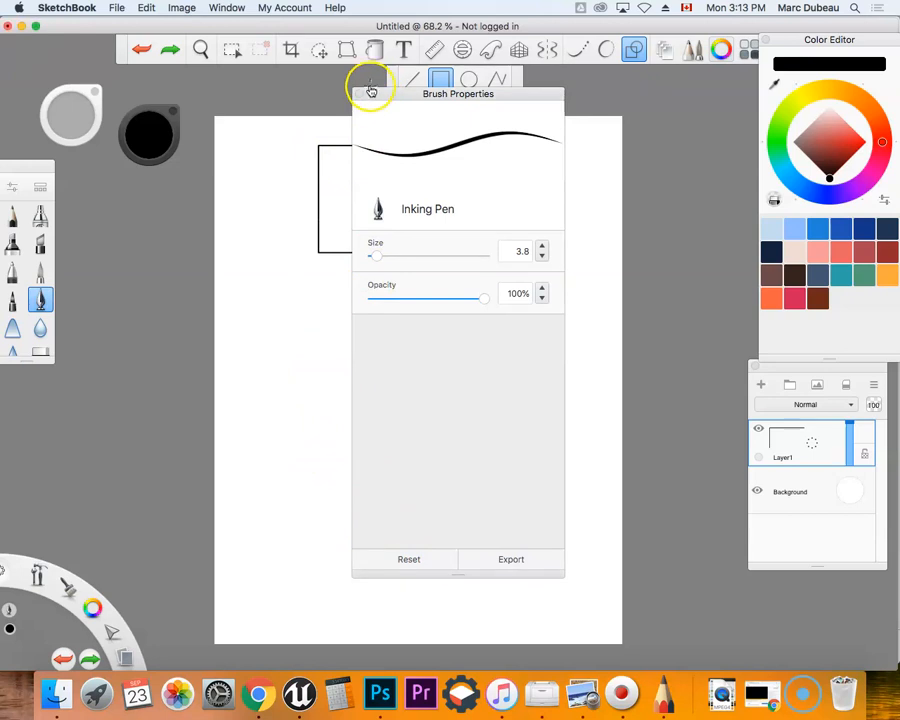
click(632, 50)
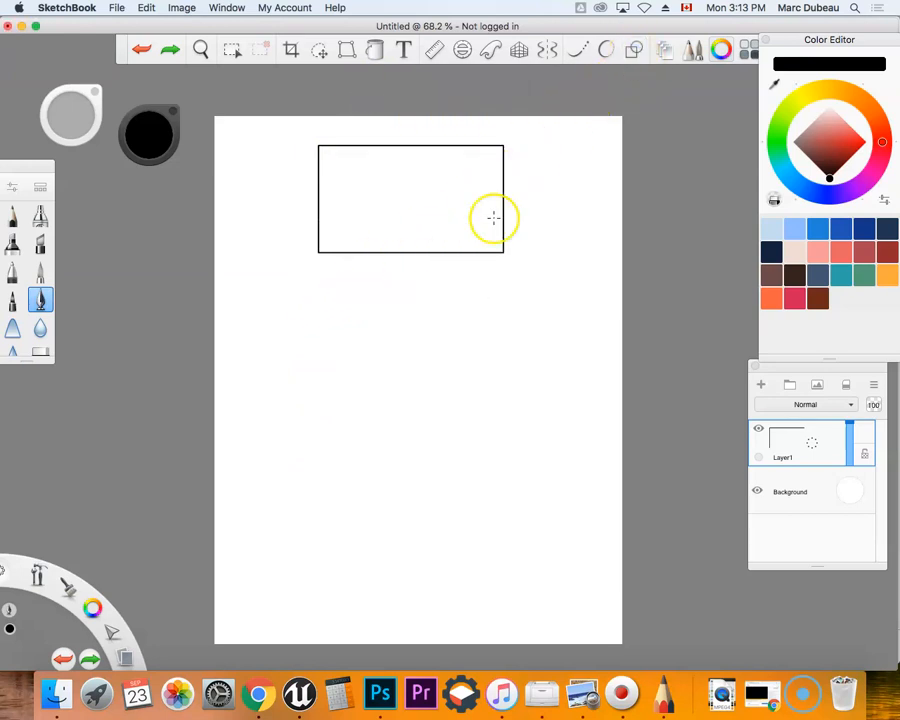
- Draw a second, thicker-edged rectangle below the first using Polyline
click(634, 50)
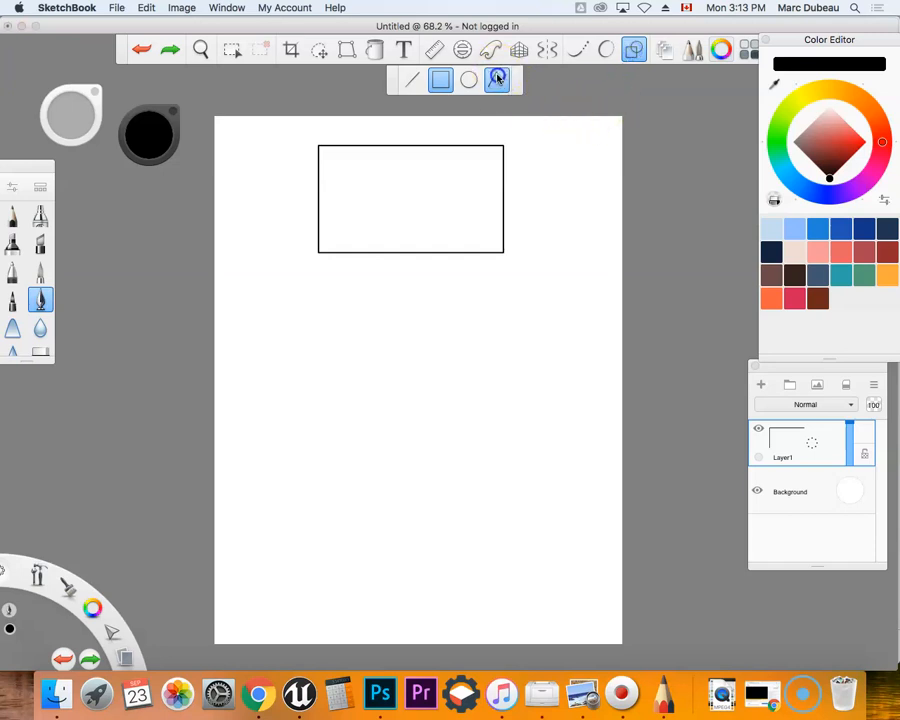
click(496, 80)
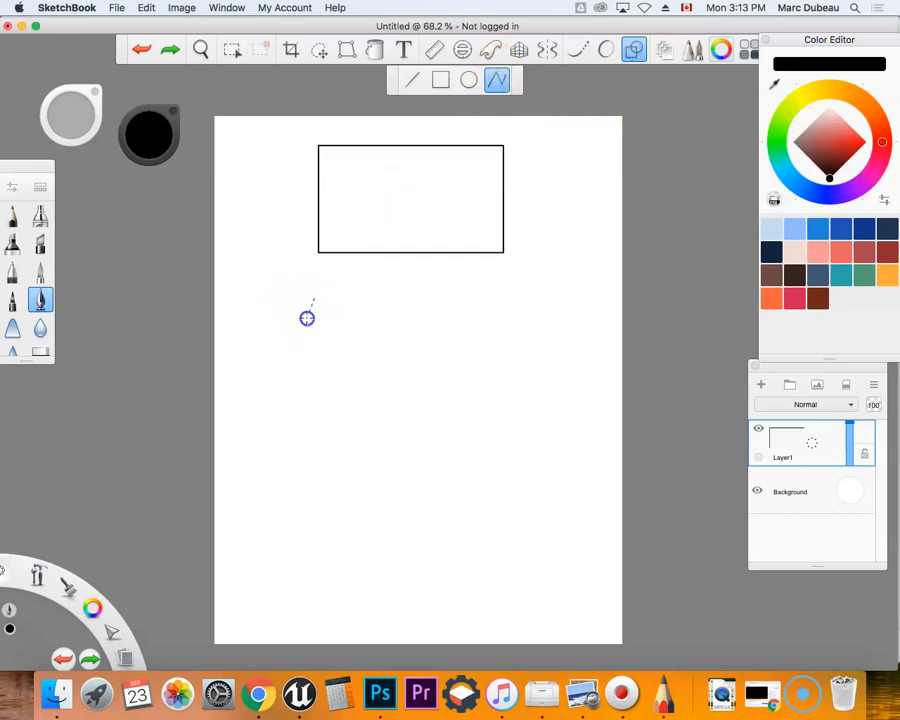
drag(308, 304, 312, 412)
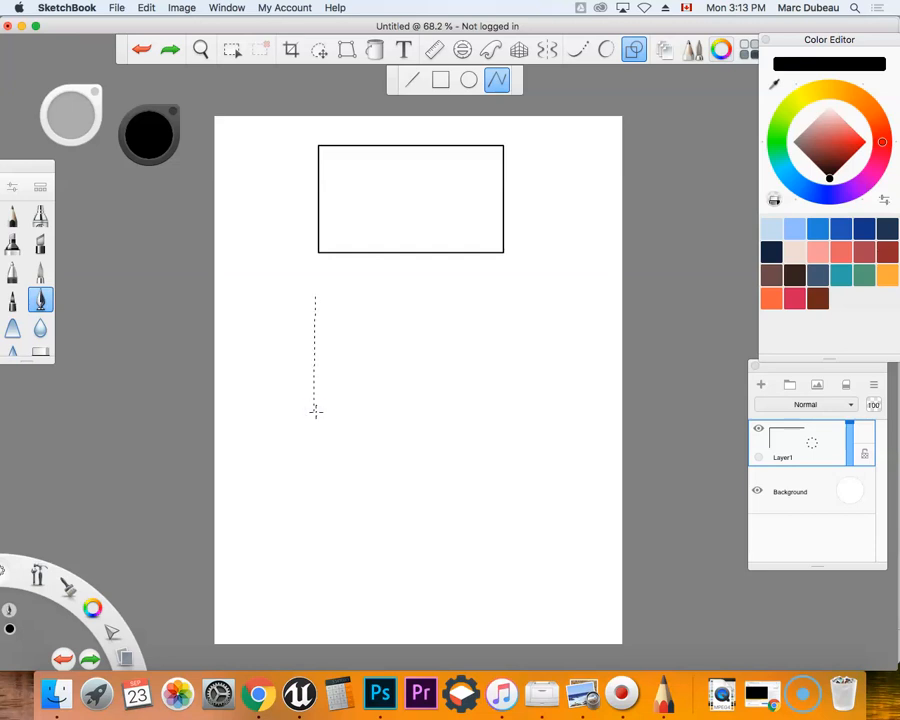
mouse_move(492, 410)
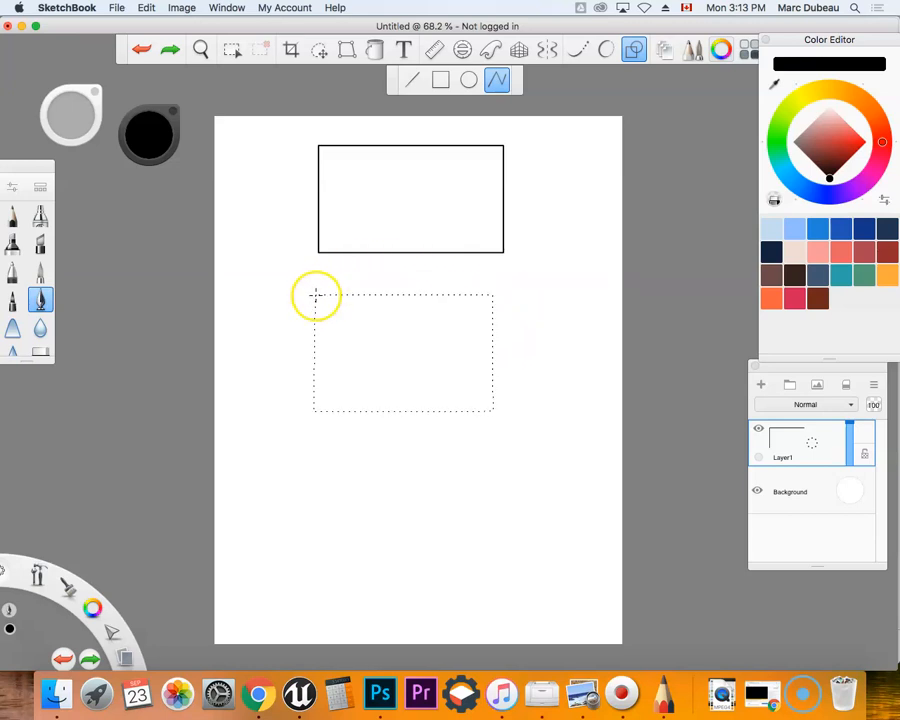
drag(316, 296, 492, 412)
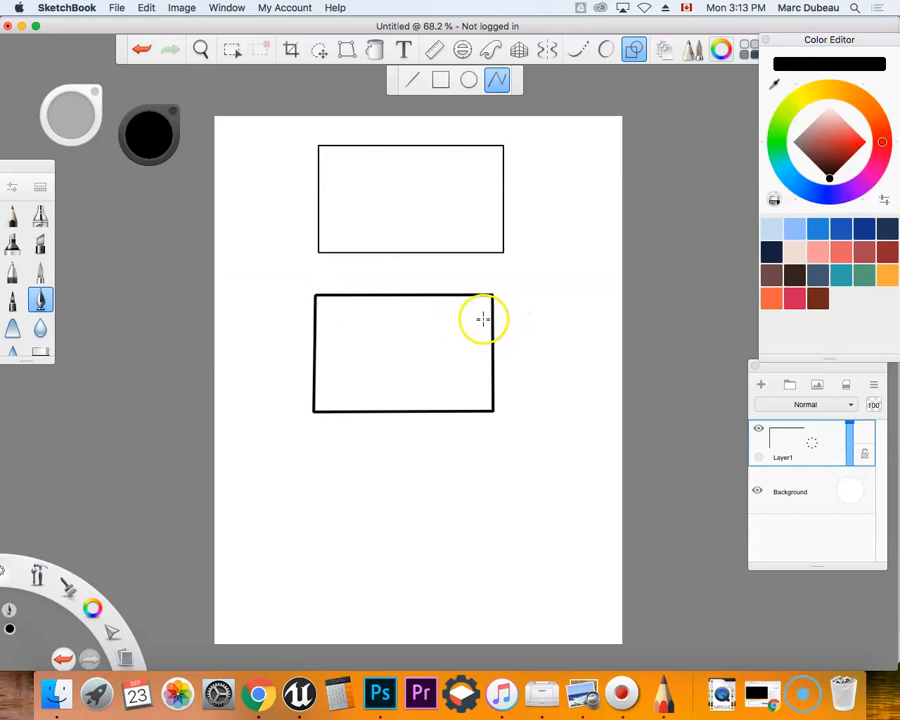
click(636, 50)
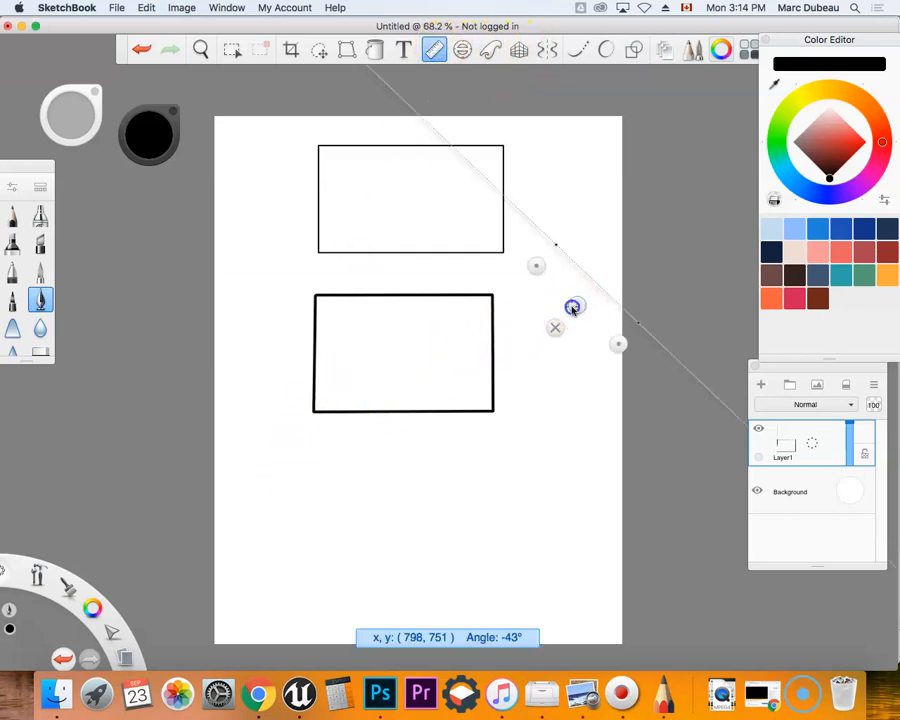
- Rotate the Ruler and align it horizontally near the page bottom for the third rectangle
drag(576, 308, 424, 620)
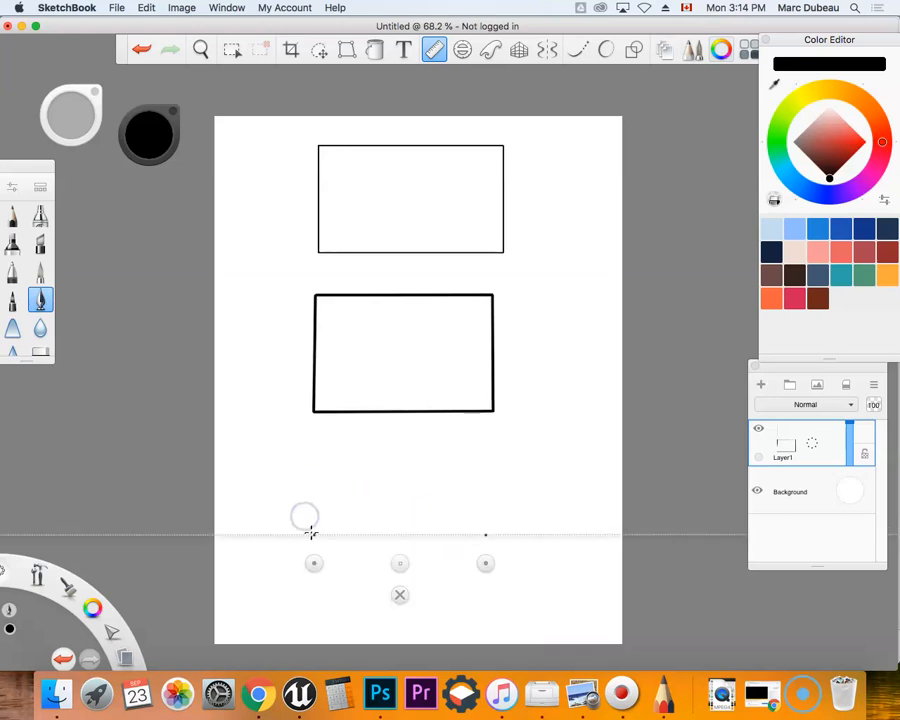
drag(304, 516, 484, 548)
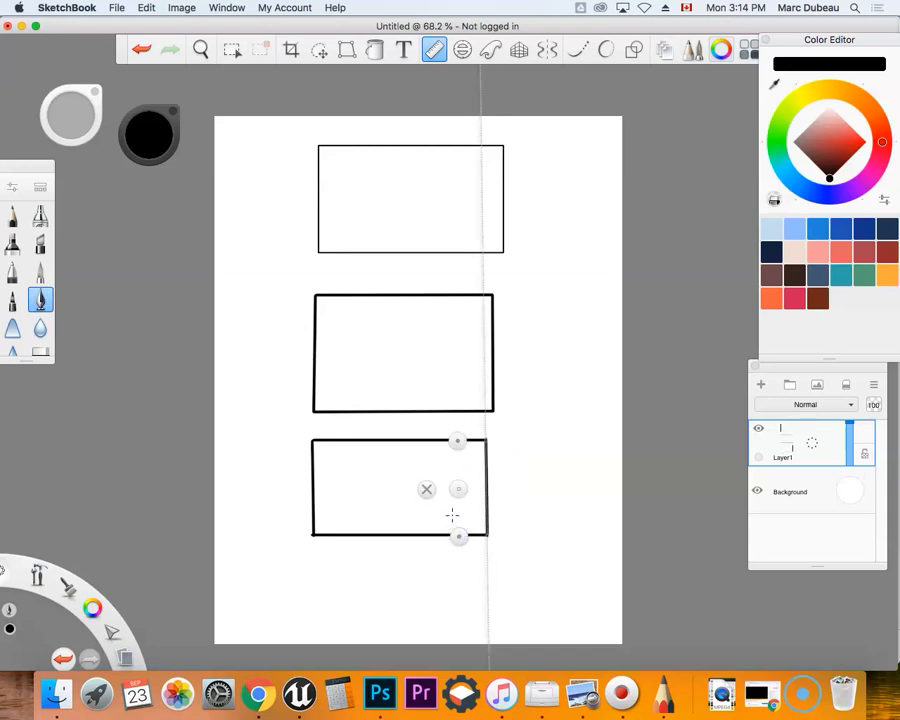
mouse_move(192, 180)
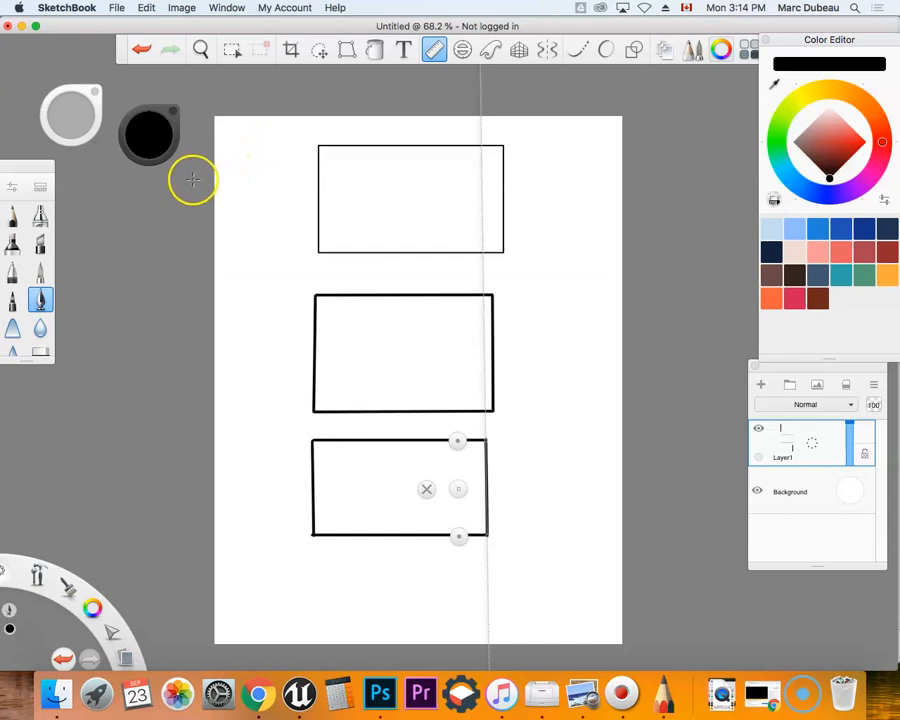
mouse_move(220, 150)
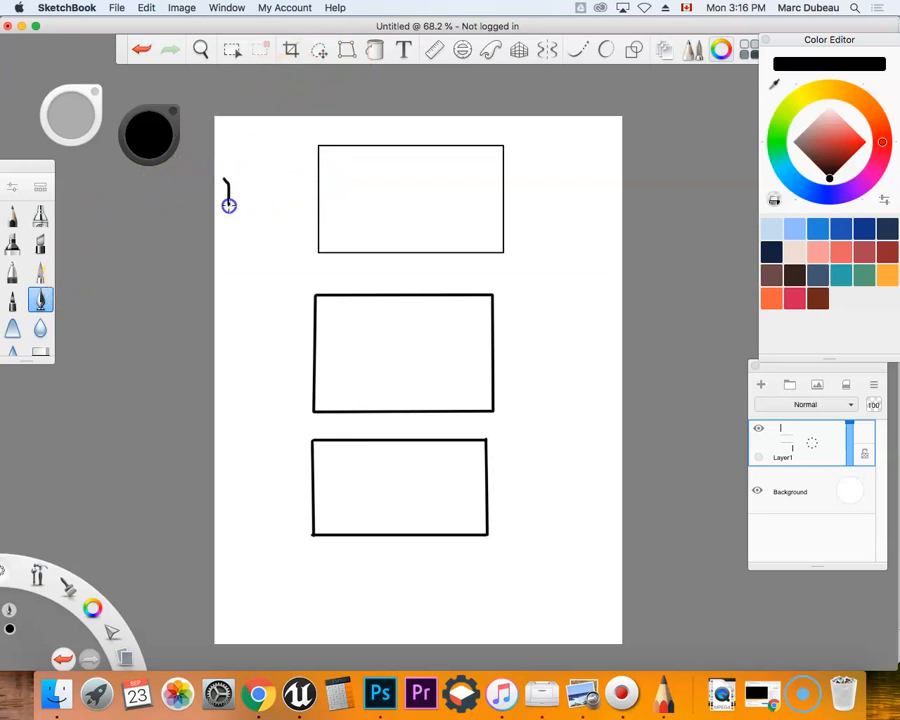
- Handwrite the Lines label to the left of the top rectangle
drag(224, 200, 276, 176)
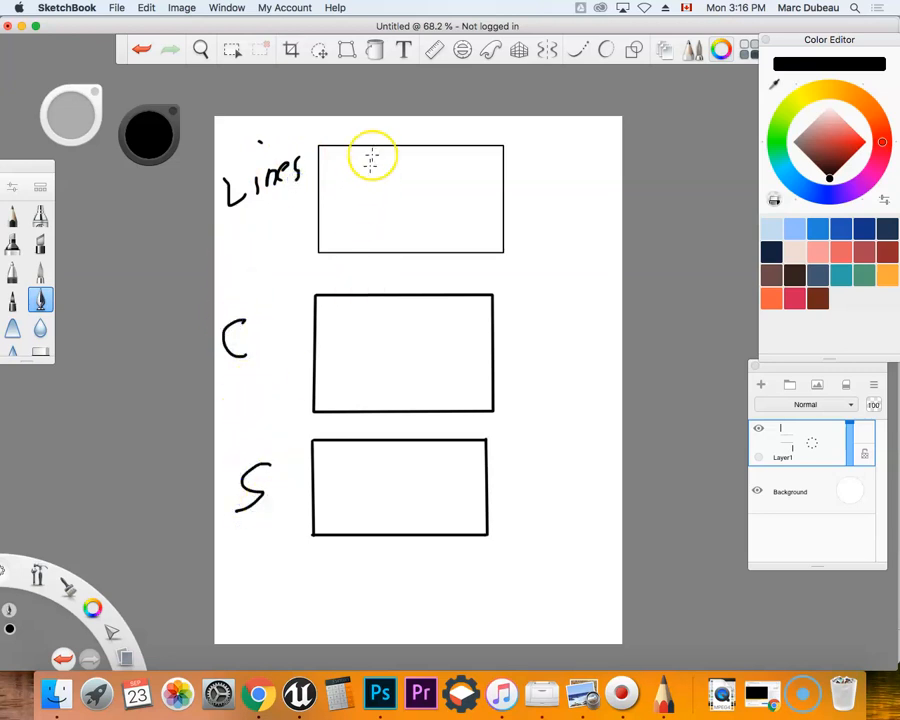
mouse_move(382, 148)
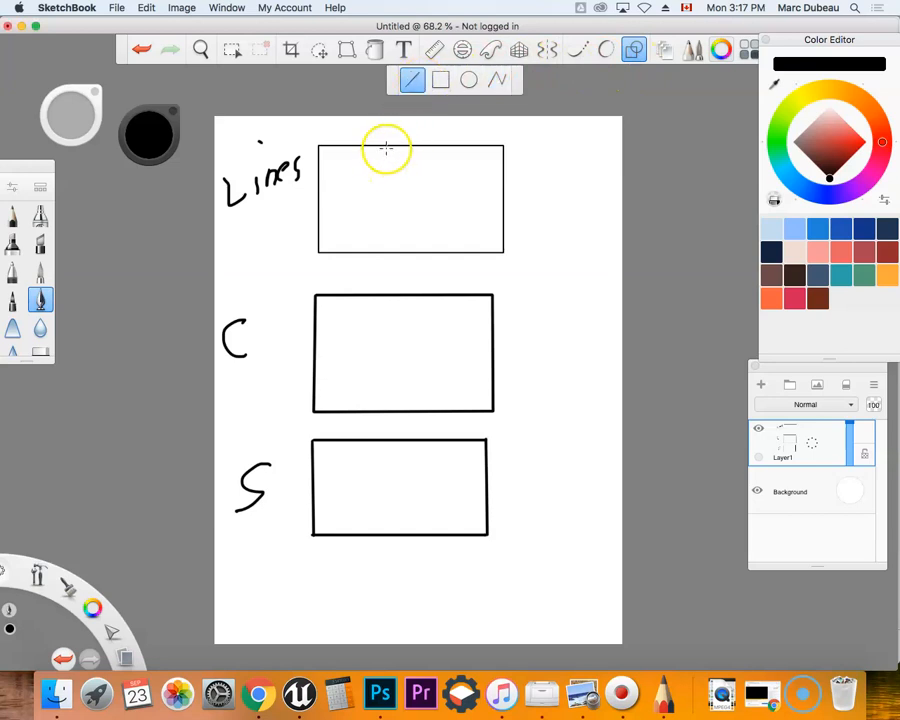
- Draw several crossing black strokes splitting the Lines rectangle into irregular panels
drag(388, 148, 324, 240)
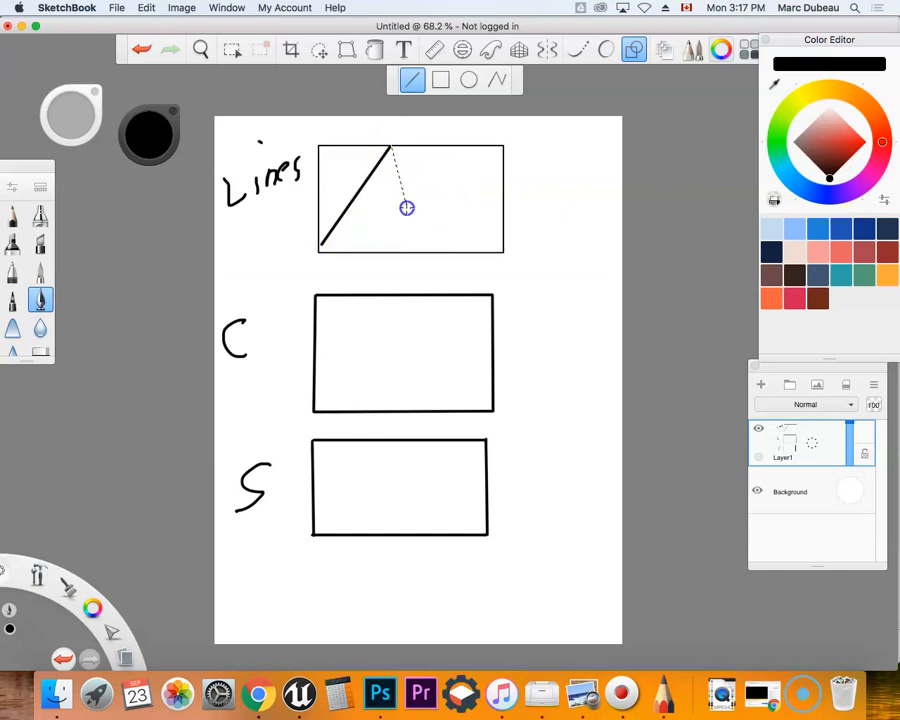
drag(392, 156, 412, 252)
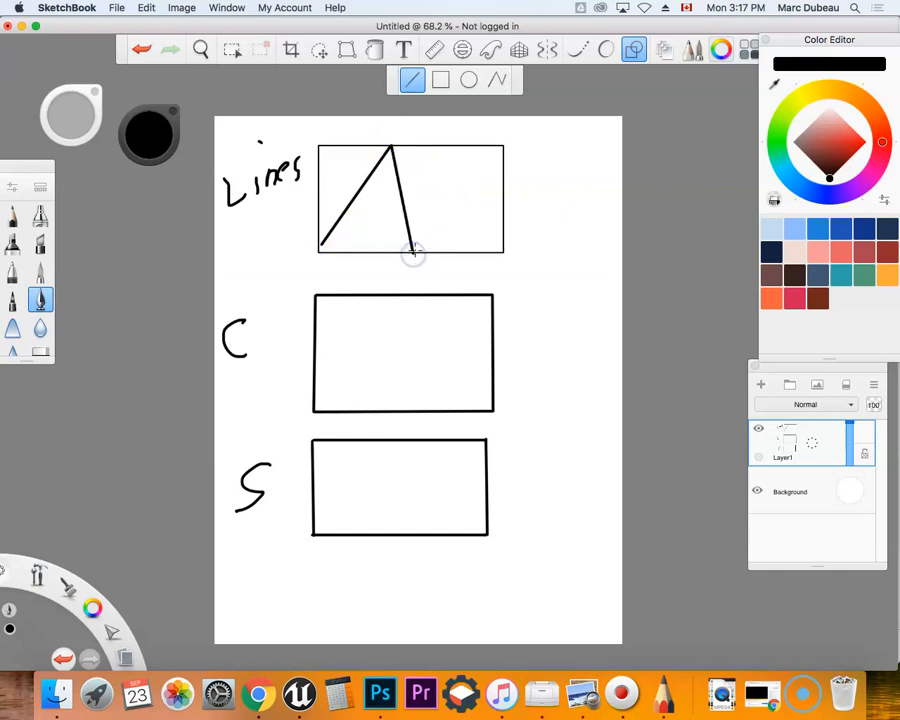
drag(412, 252, 496, 184)
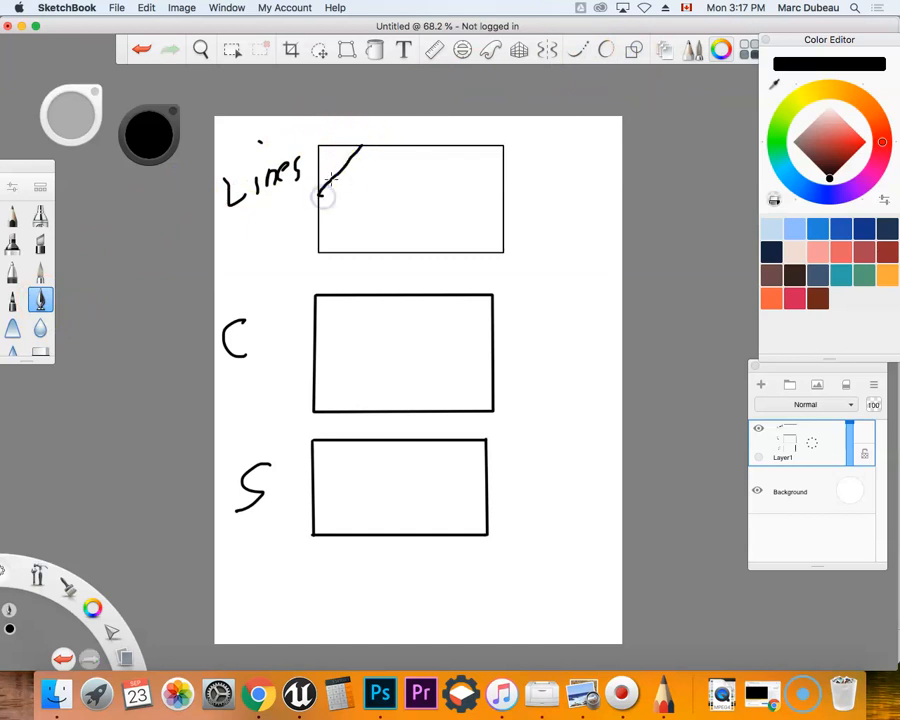
drag(328, 180, 378, 256)
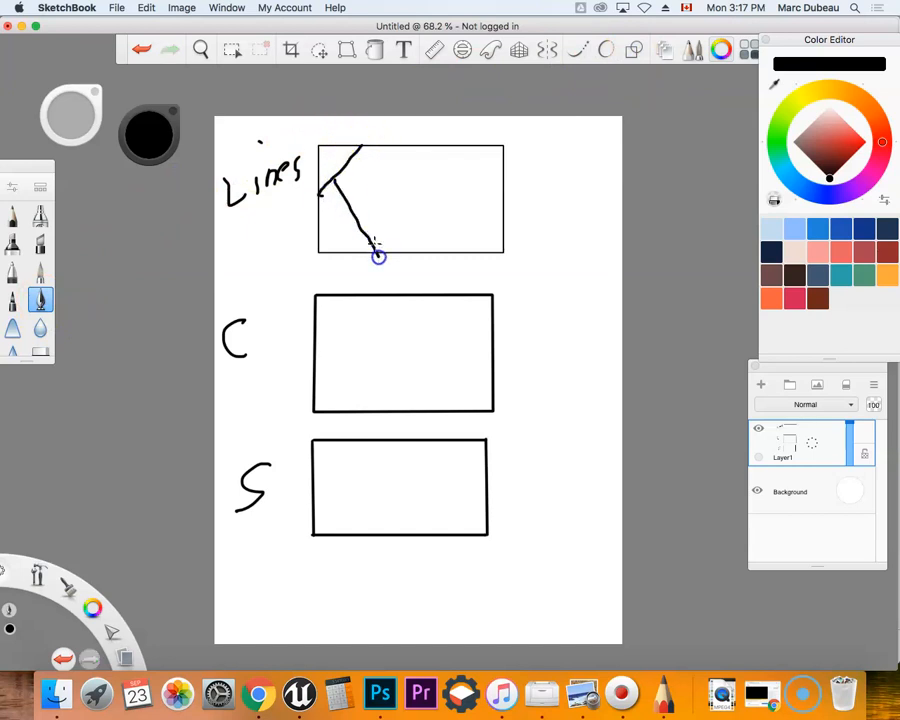
drag(378, 256, 456, 144)
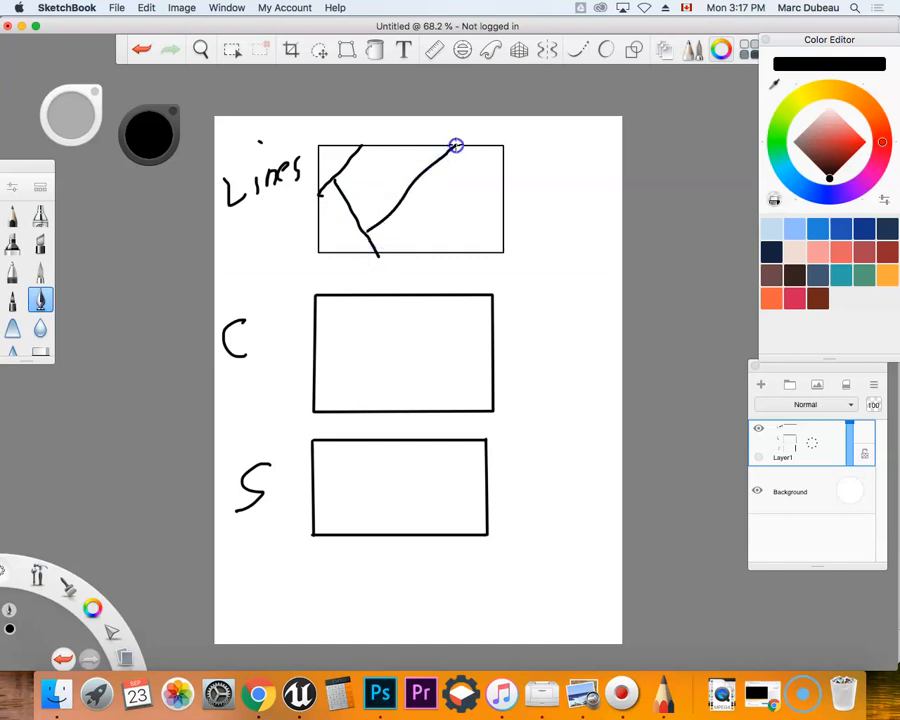
drag(456, 144, 496, 232)
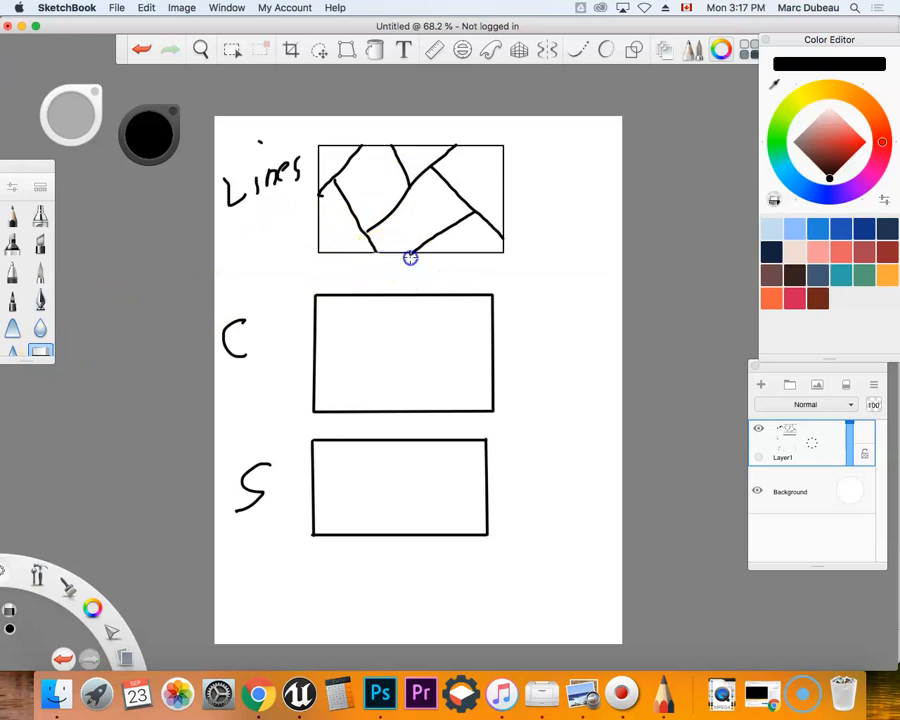
mouse_move(472, 94)
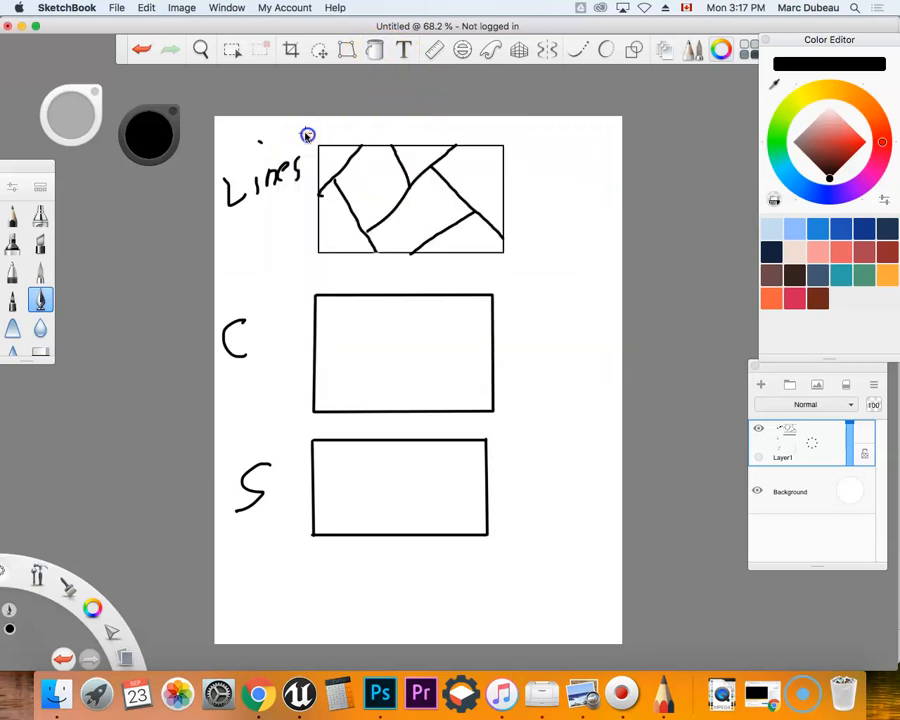
- Fill one panel of the Lines rectangle with dark navy blue, then return to the brush
click(818, 228)
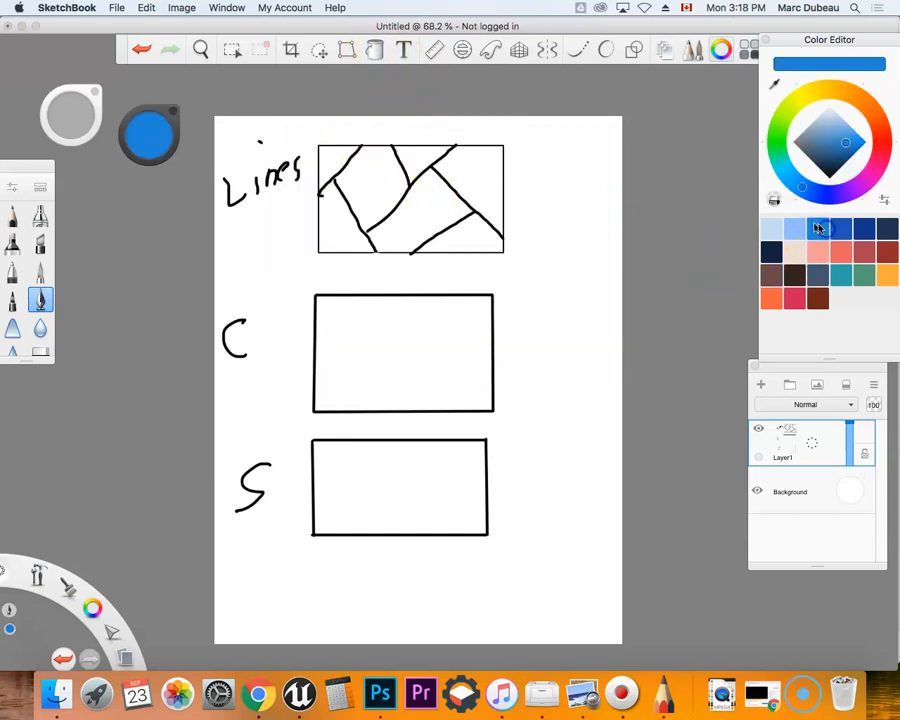
click(376, 50)
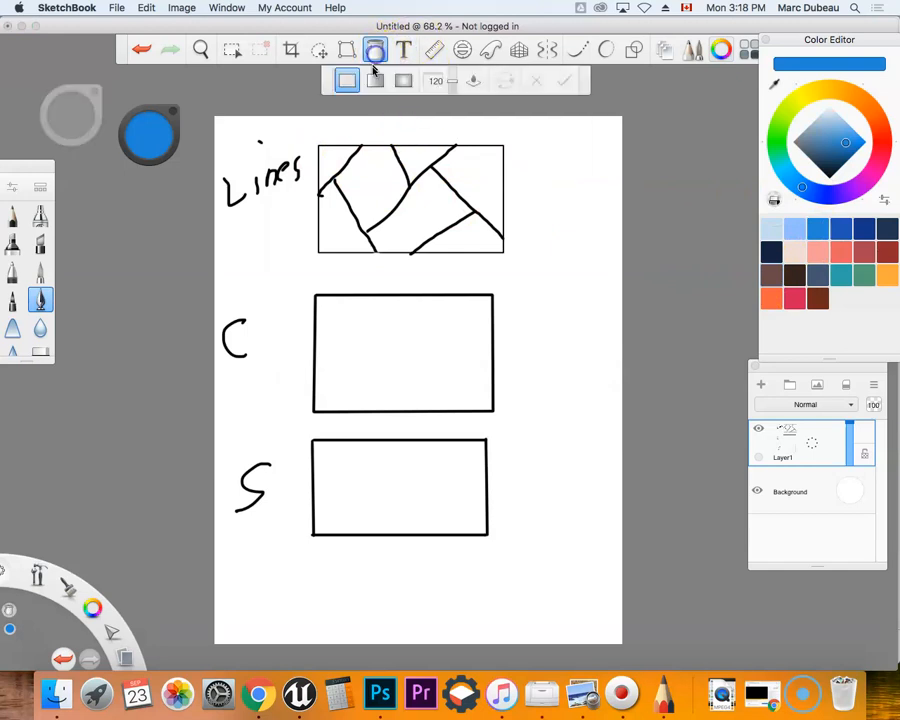
click(376, 236)
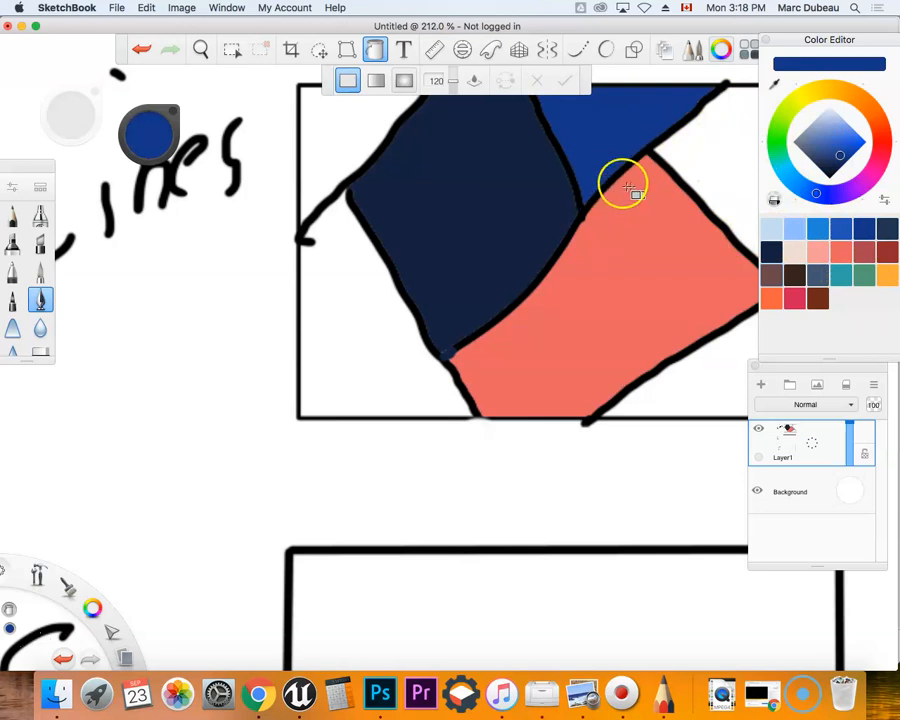
mouse_move(564, 236)
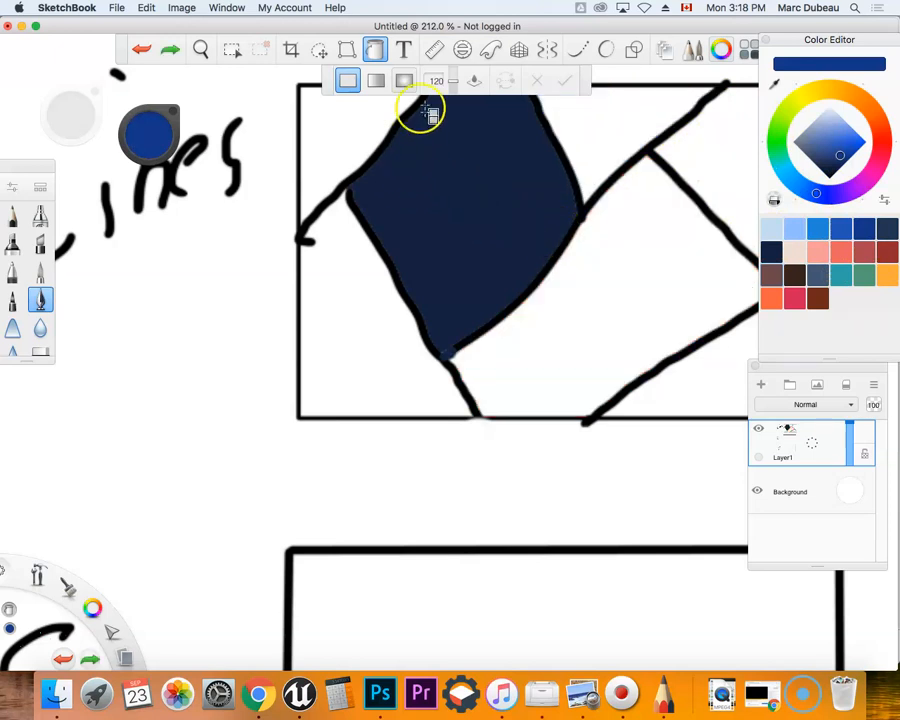
click(200, 50)
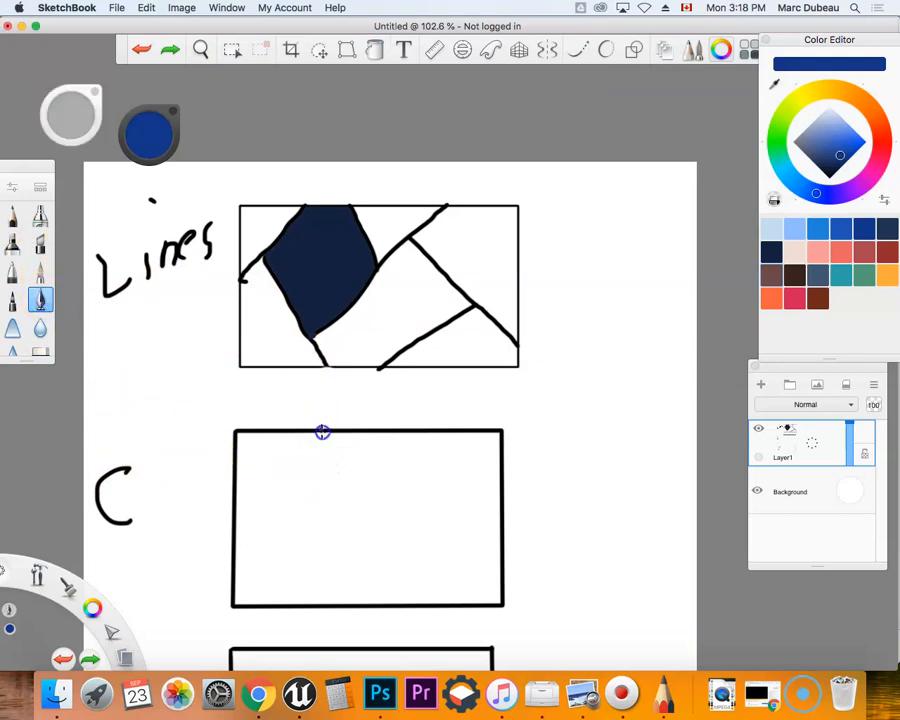
- Draw rows of overlapping blue C-shaped scallops across the C rectangle
drag(324, 432, 258, 500)
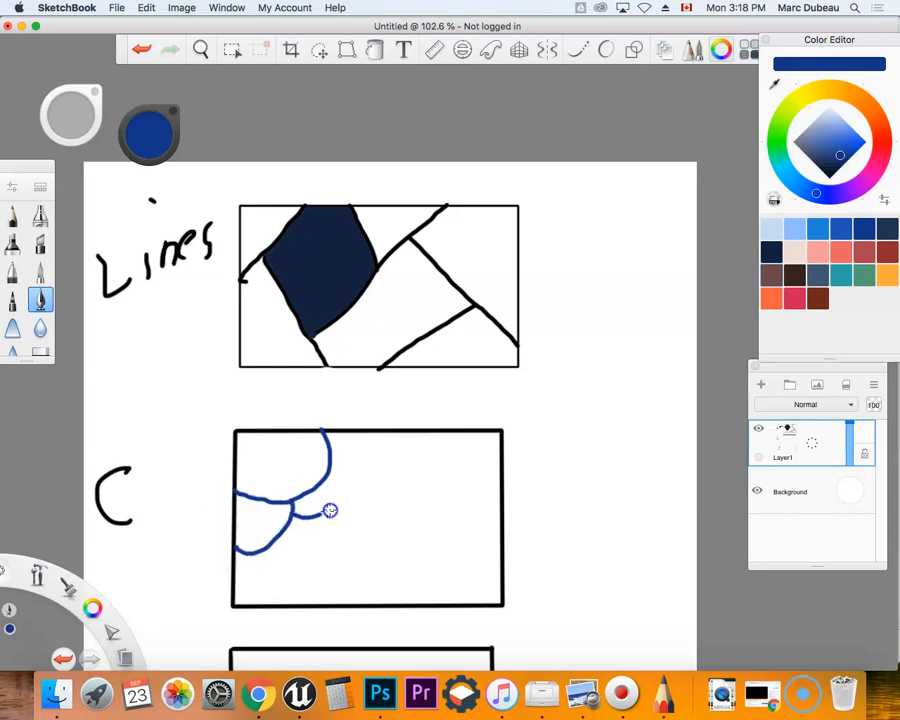
drag(330, 510, 400, 476)
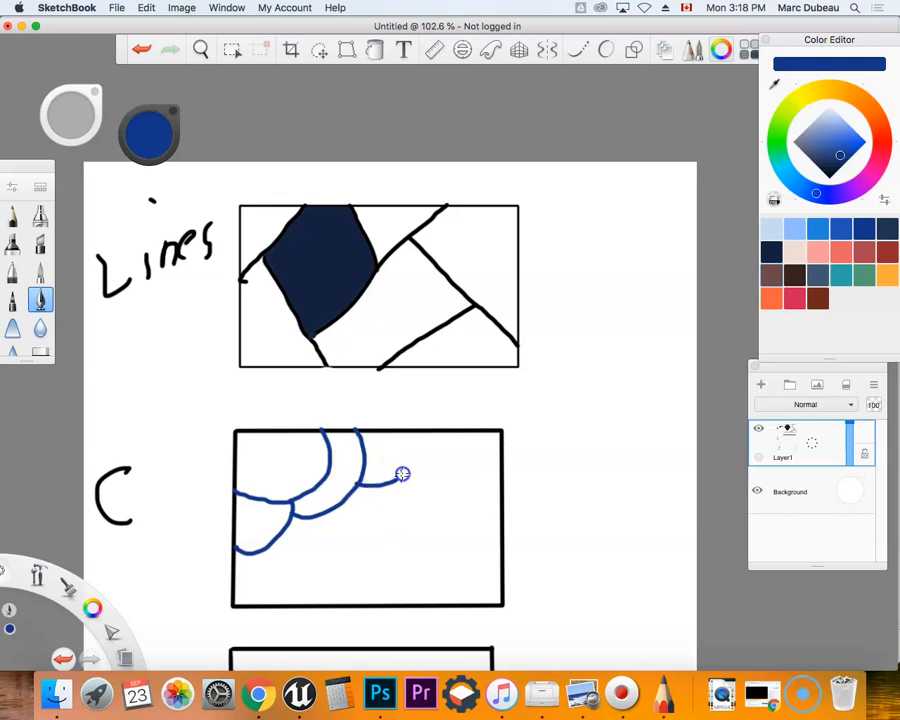
drag(404, 472, 450, 480)
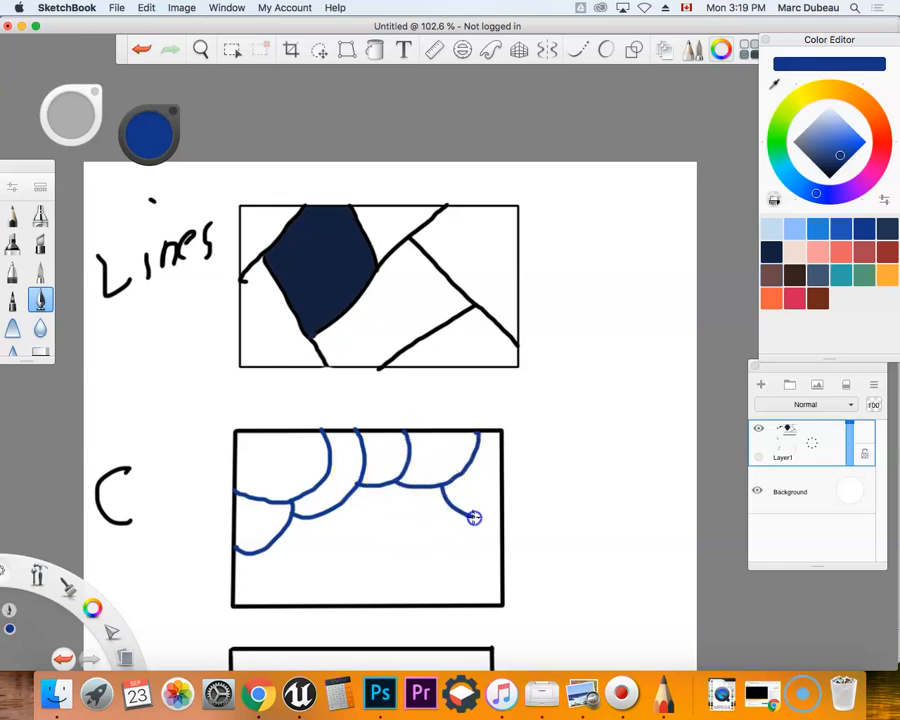
drag(472, 516, 278, 540)
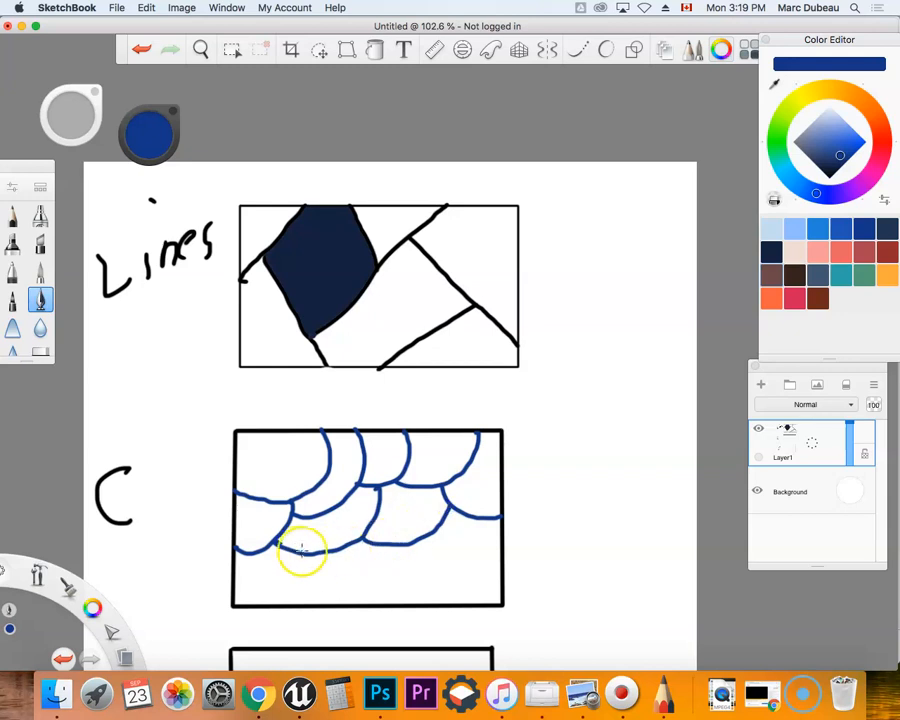
drag(320, 556, 270, 556)
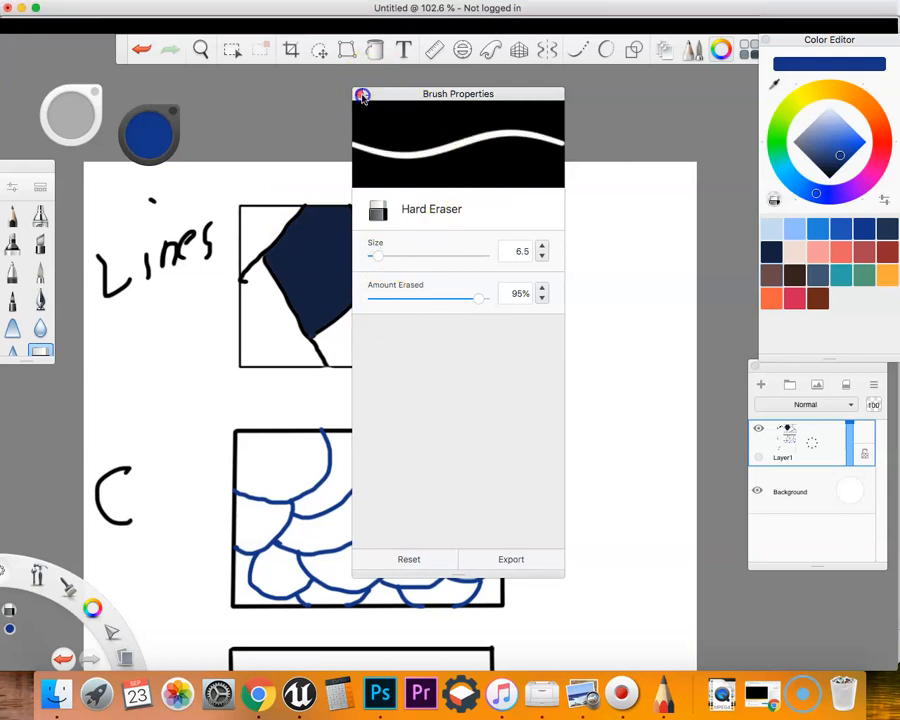
- Dismiss the eraser settings and switch to the Fill tool for coloring the scallops
click(362, 94)
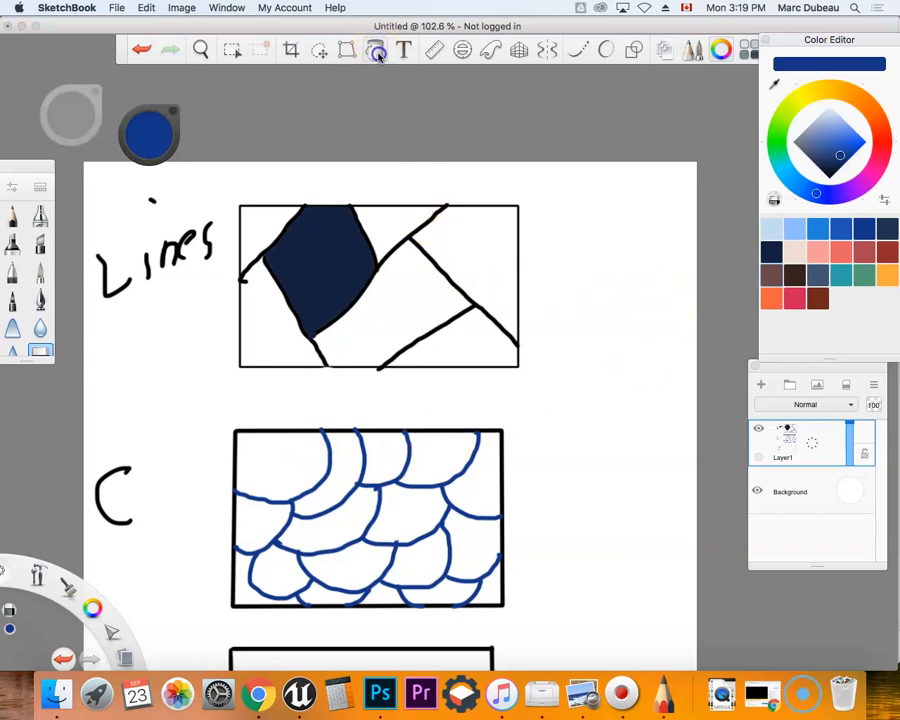
click(376, 50)
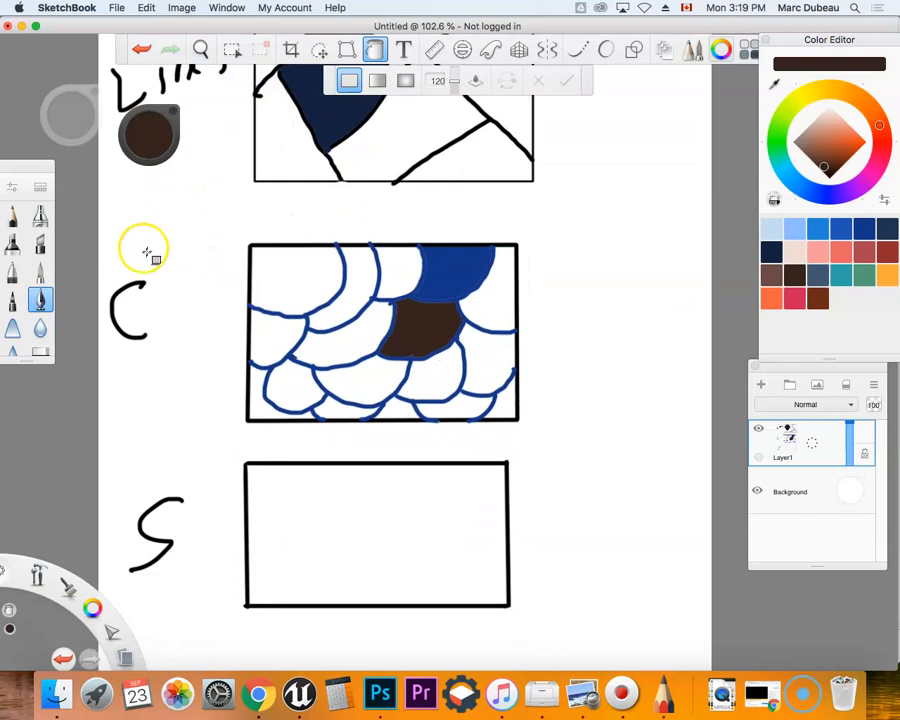
mouse_move(228, 398)
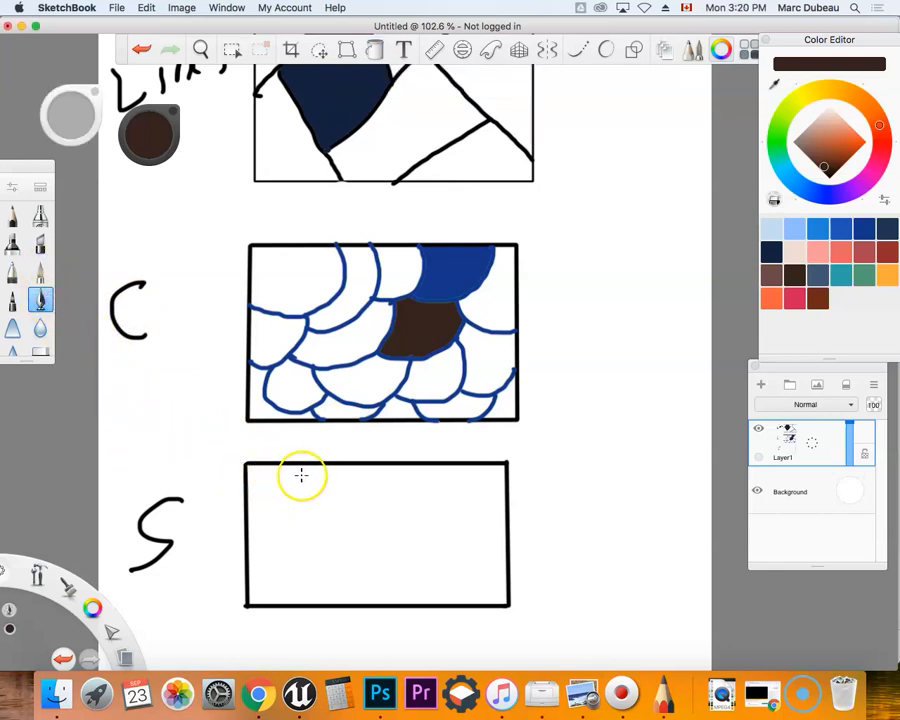
- Draw several dark brown S-shaped curves across the S rectangle, joined by a wavy line to the right edge
drag(284, 470, 310, 528)
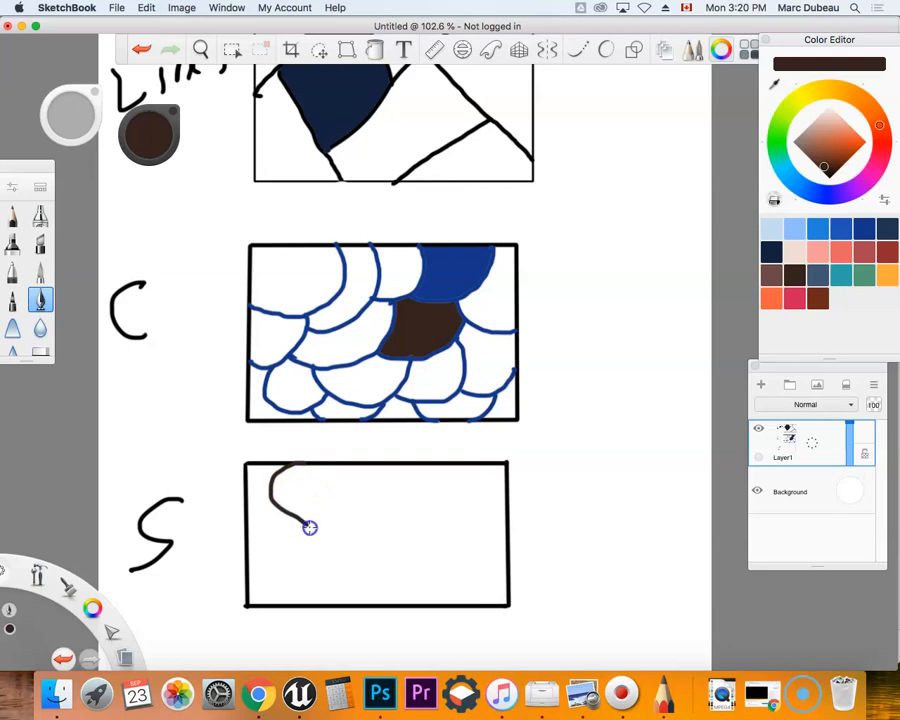
drag(310, 528, 320, 548)
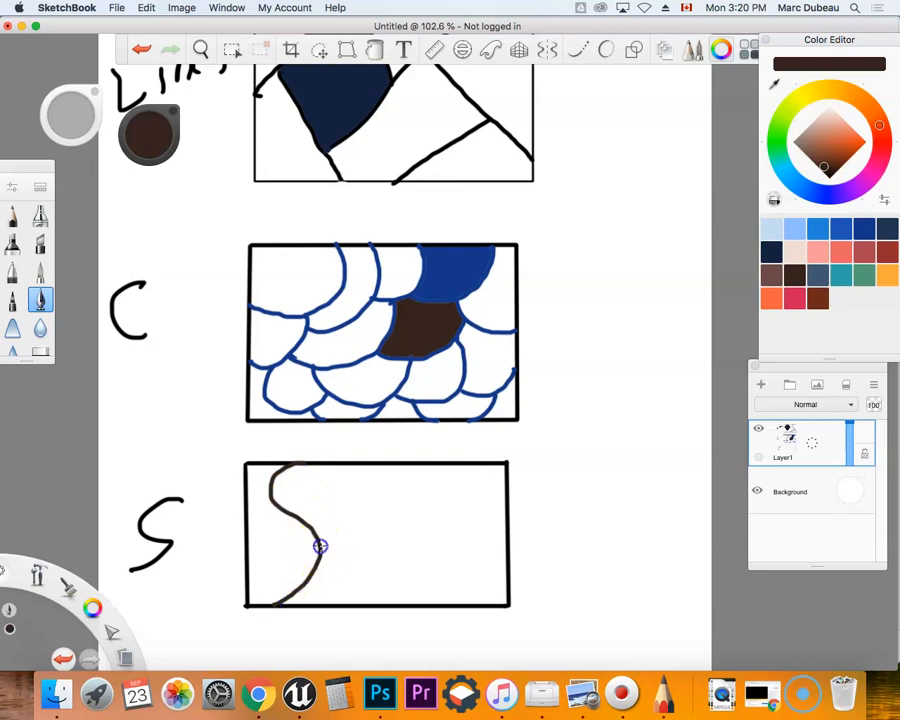
drag(320, 546, 472, 538)
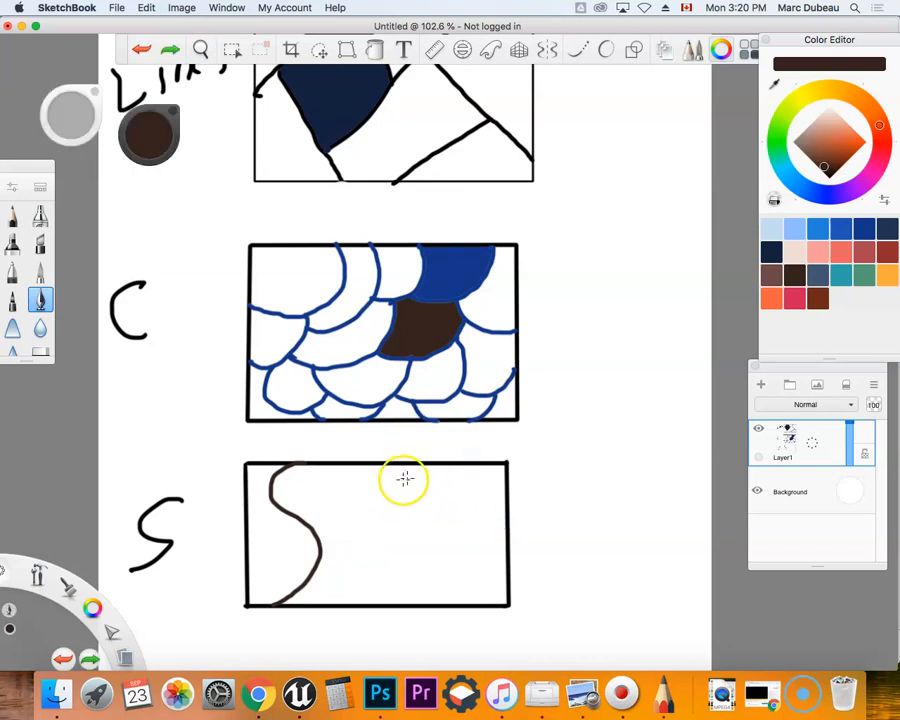
drag(410, 470, 408, 576)
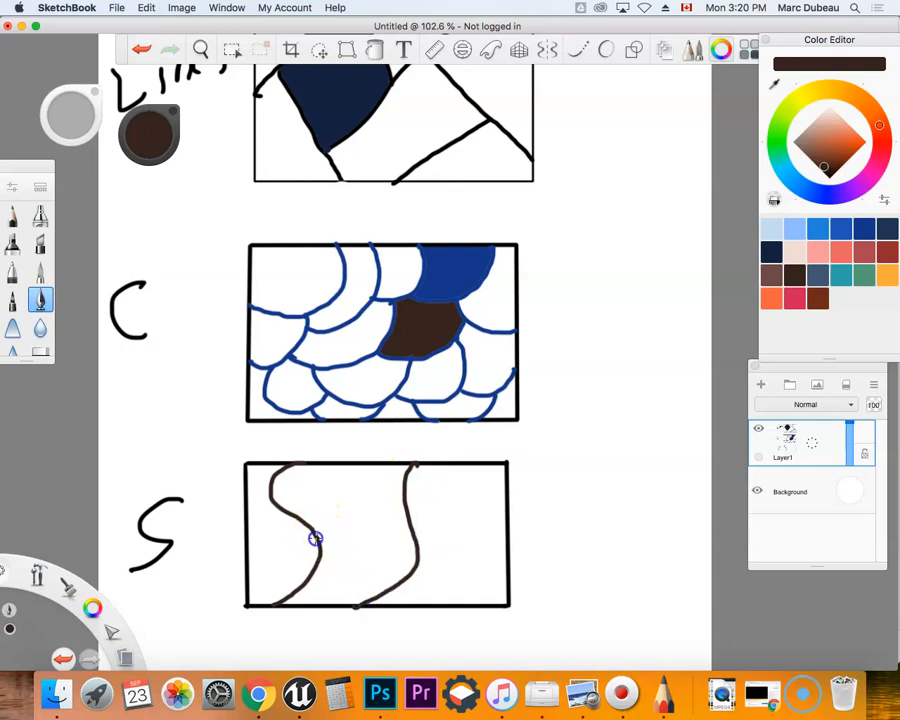
drag(316, 540, 400, 580)
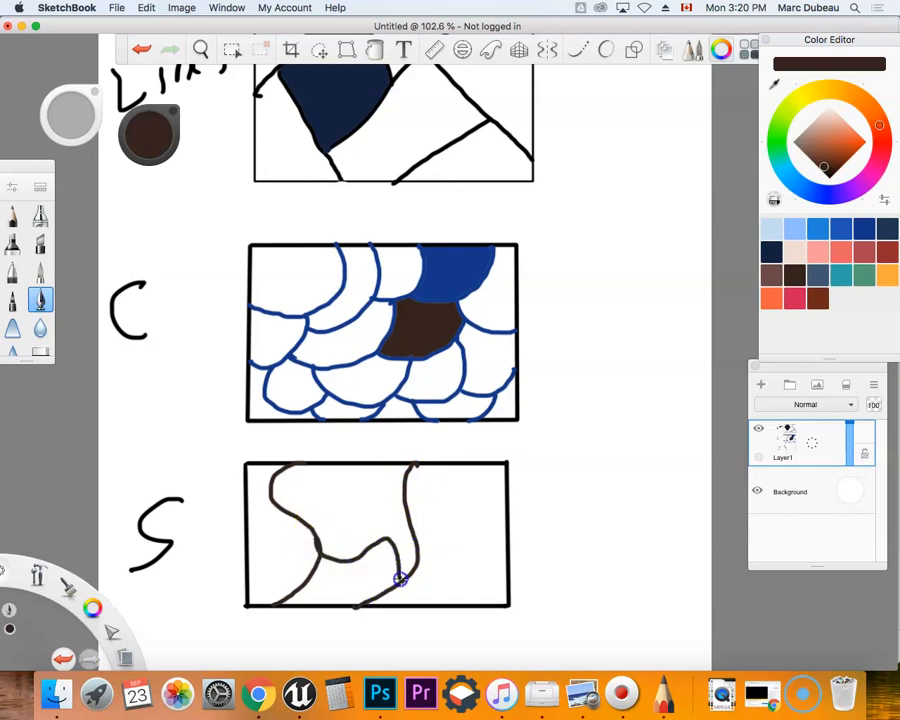
drag(400, 580, 504, 550)
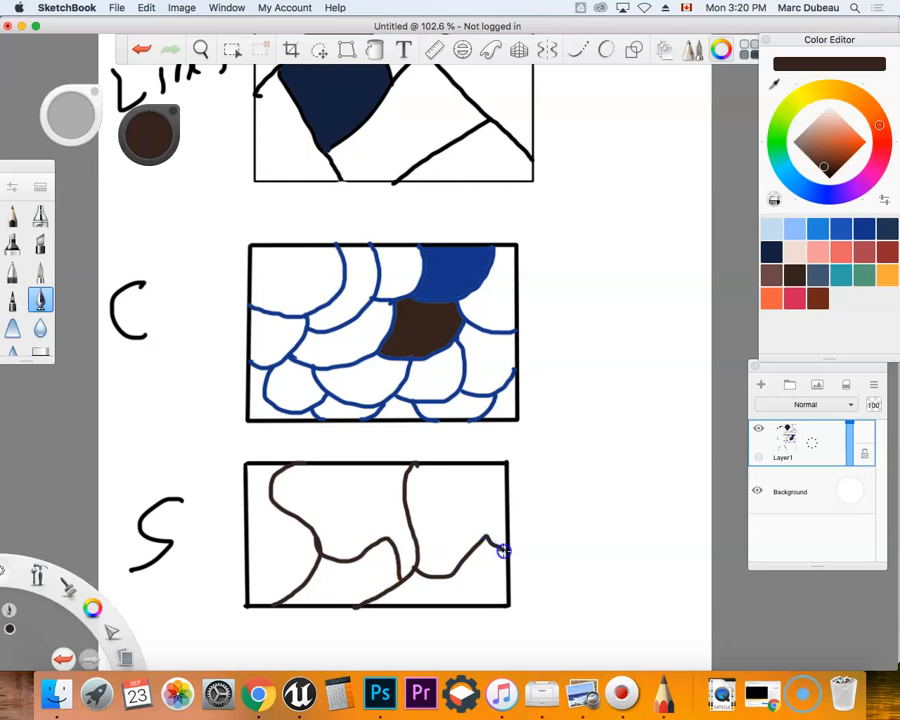